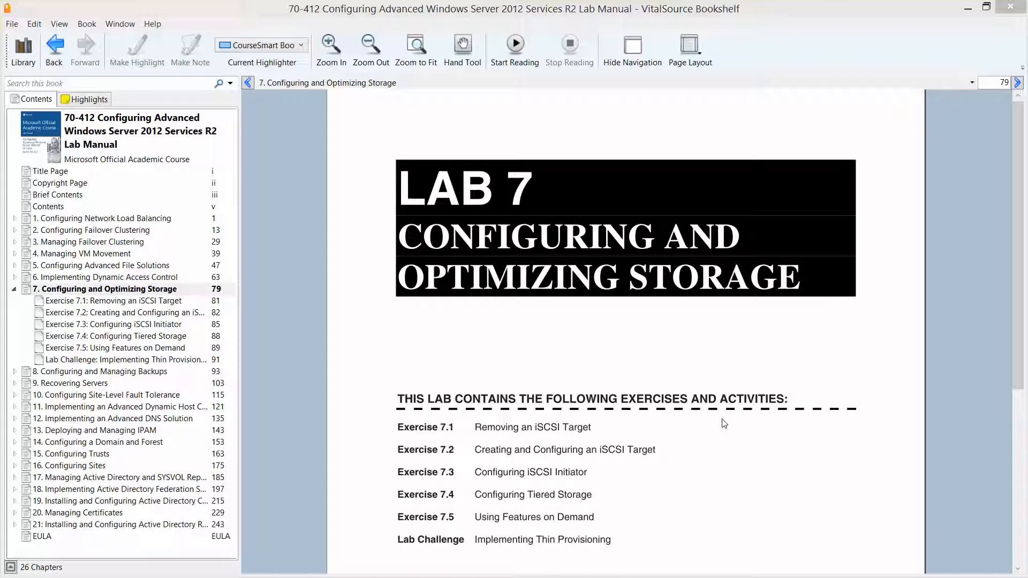
{"action": "mouse_move", "coordinate": [675, 392]}
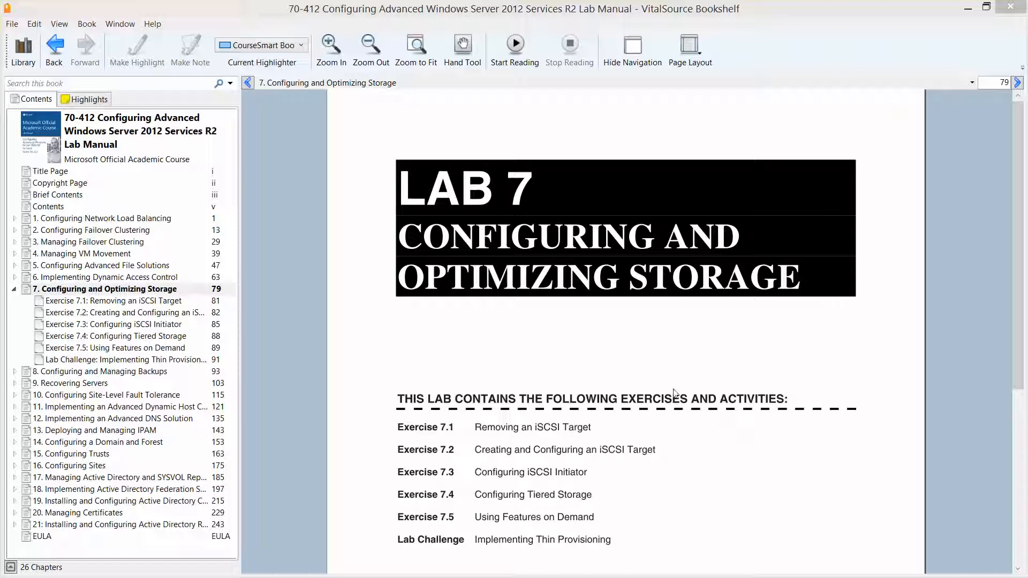
{"action": "mouse_move", "coordinate": [494, 423]}
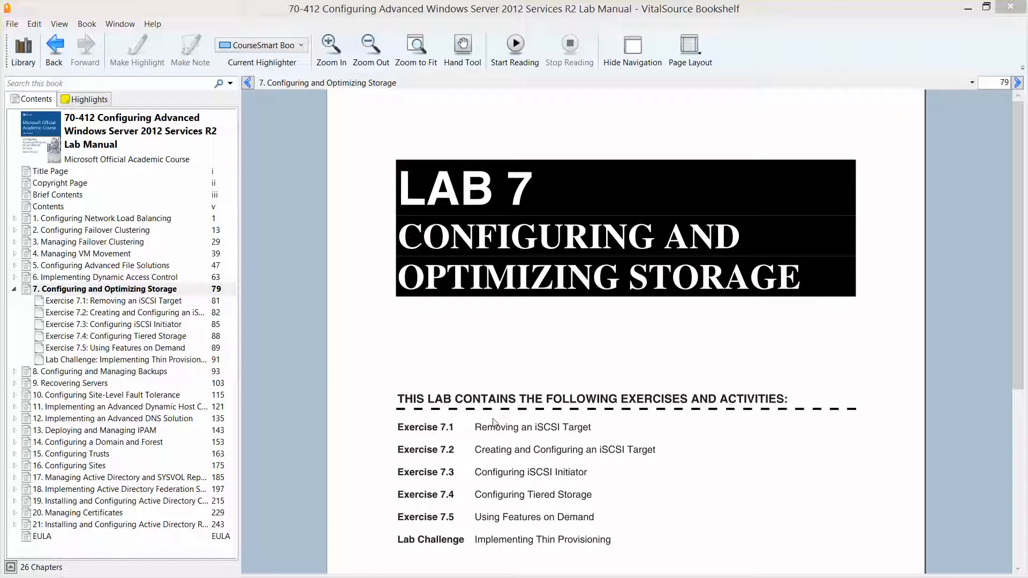
{"action": "mouse_move", "coordinate": [404, 355]}
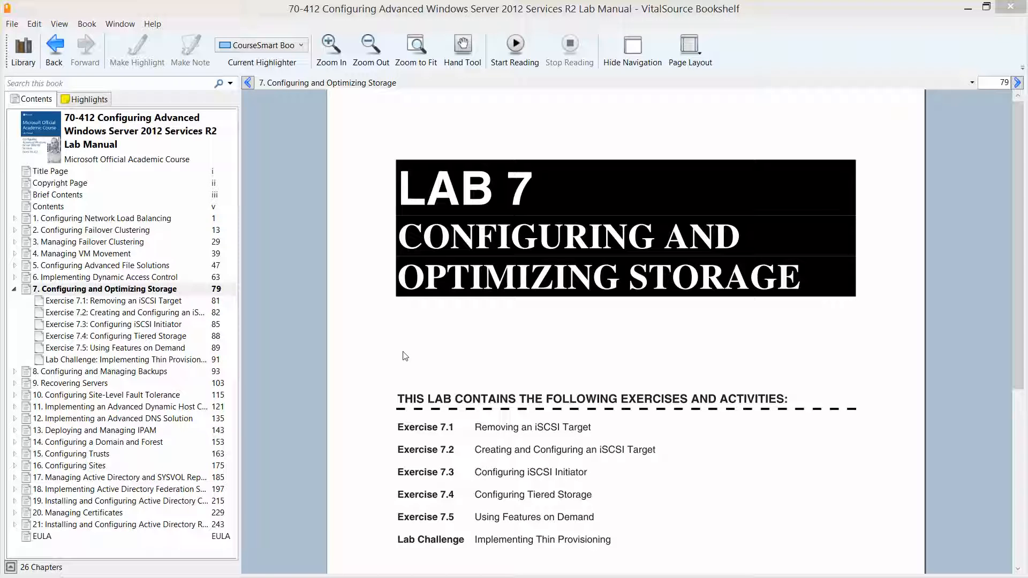
{"action": "mouse_move", "coordinate": [256, 180]}
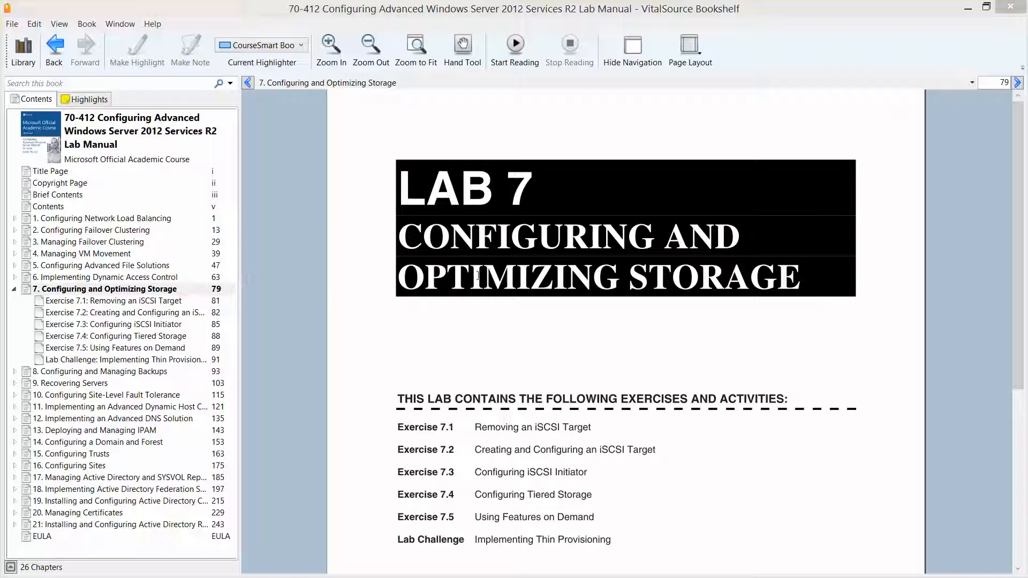
{"action": "mouse_move", "coordinate": [608, 434]}
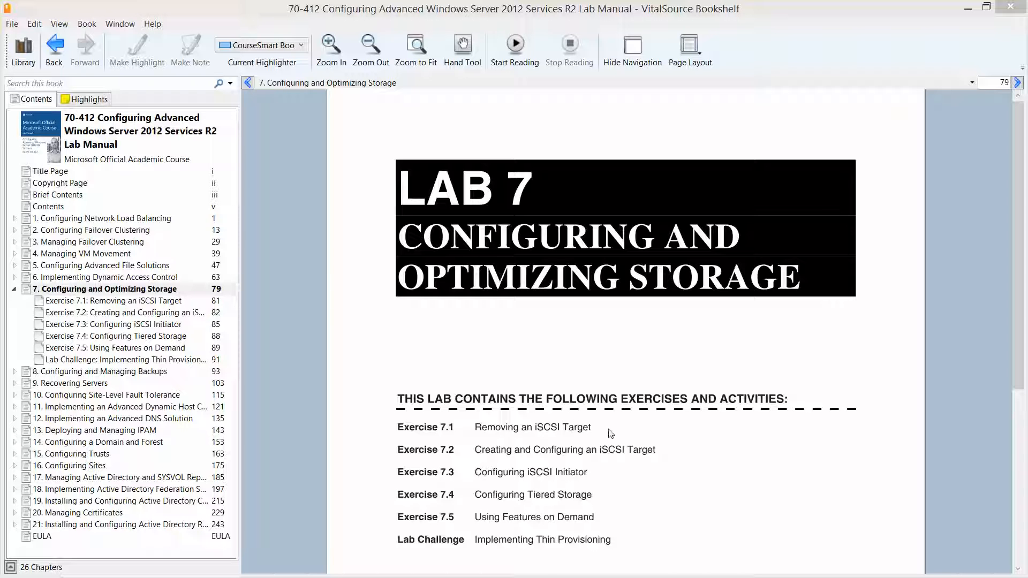
{"action": "mouse_move", "coordinate": [616, 464]}
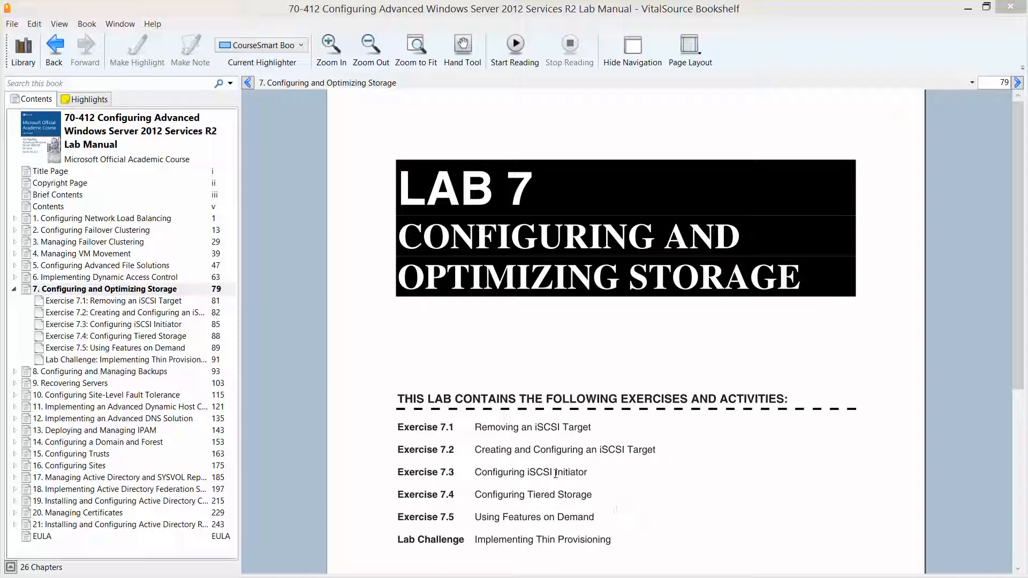
{"action": "mouse_move", "coordinate": [500, 443]}
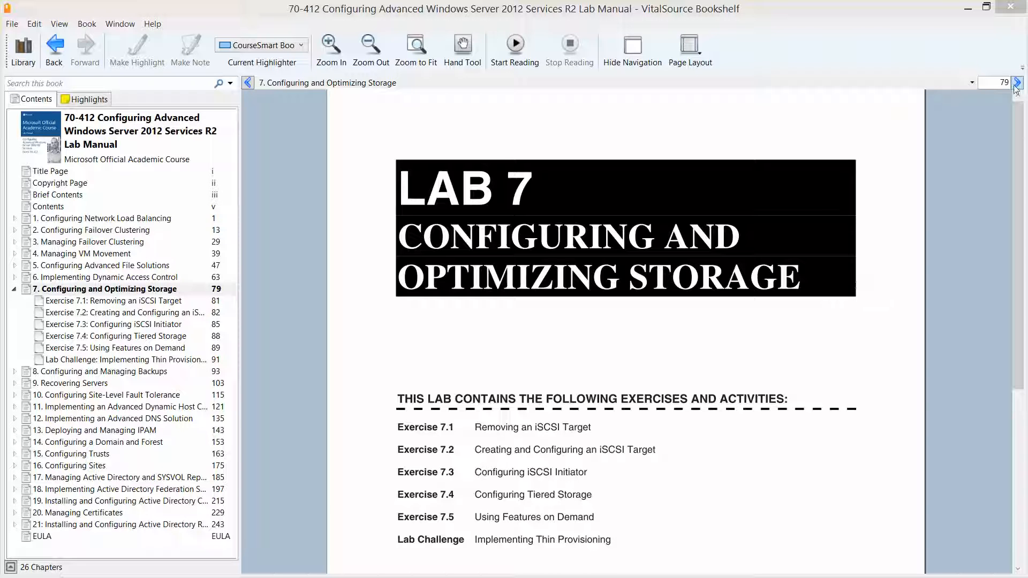
Browse the Lab 7 pages, then jump to Exercise 7.1: Removing an iSCSI Target from the Contents pane
{"action": "left_click", "coordinate": [1018, 83]}
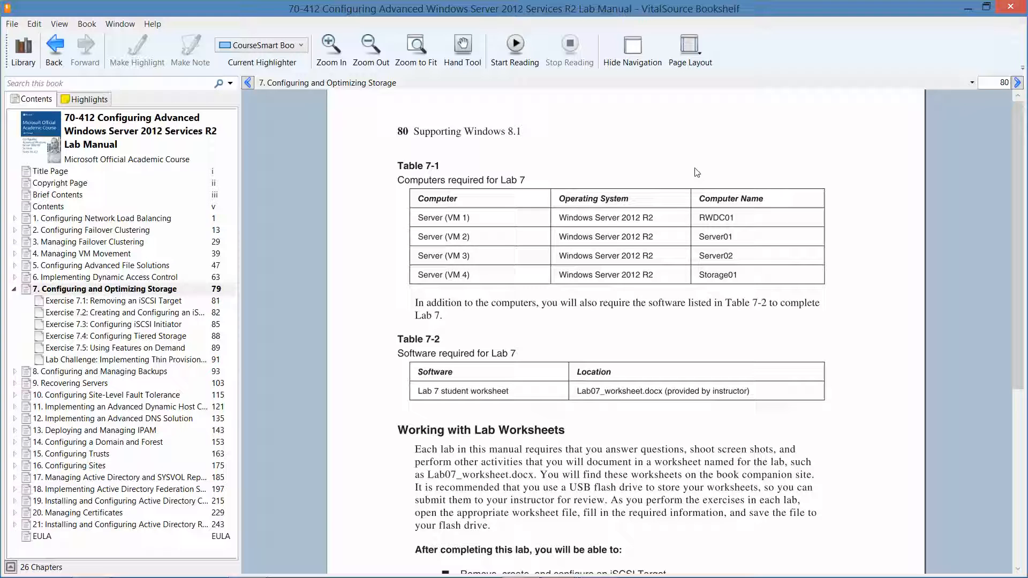
{"action": "mouse_move", "coordinate": [451, 259]}
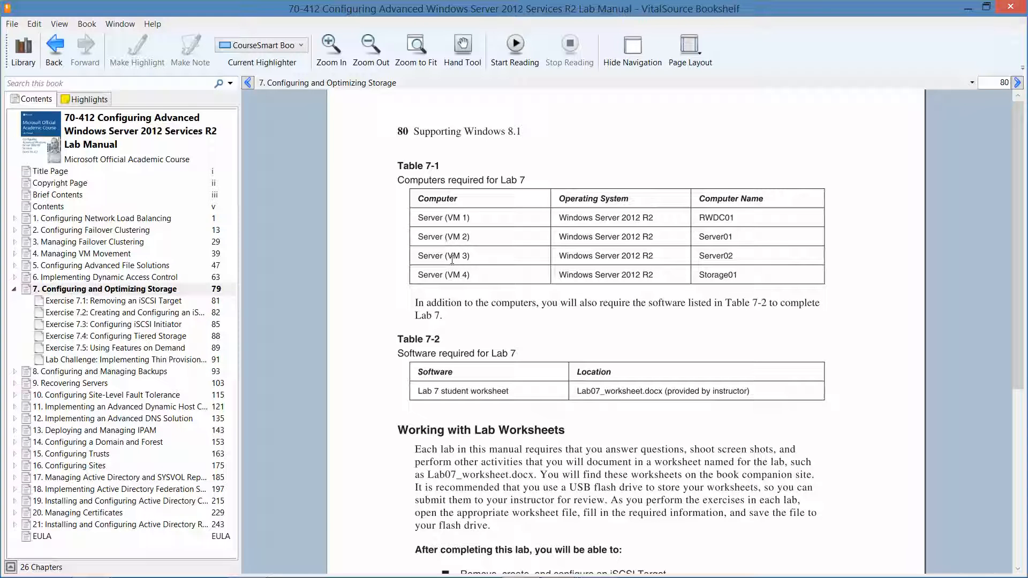
{"action": "mouse_move", "coordinate": [80, 51]}
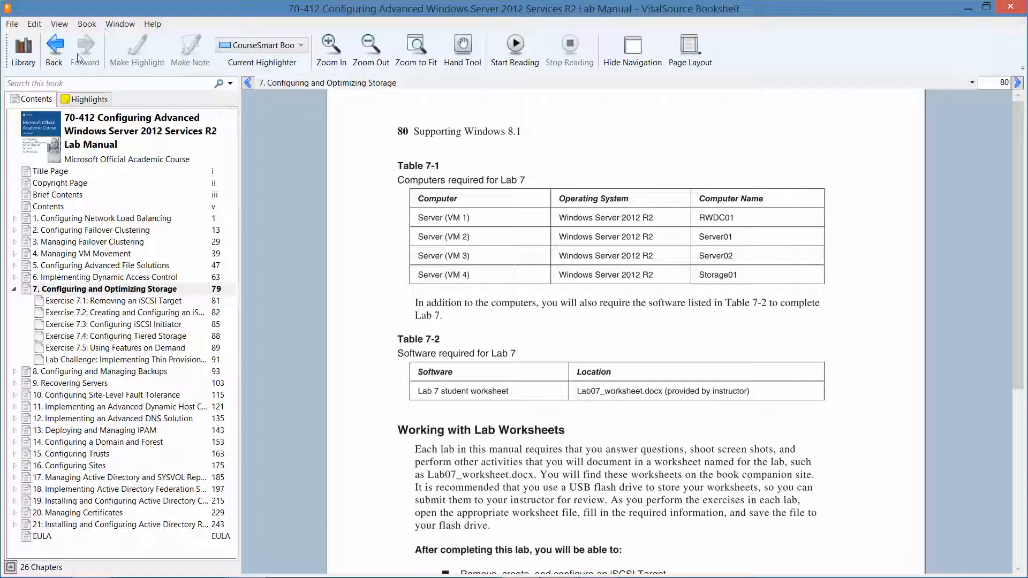
{"action": "mouse_move", "coordinate": [53, 50]}
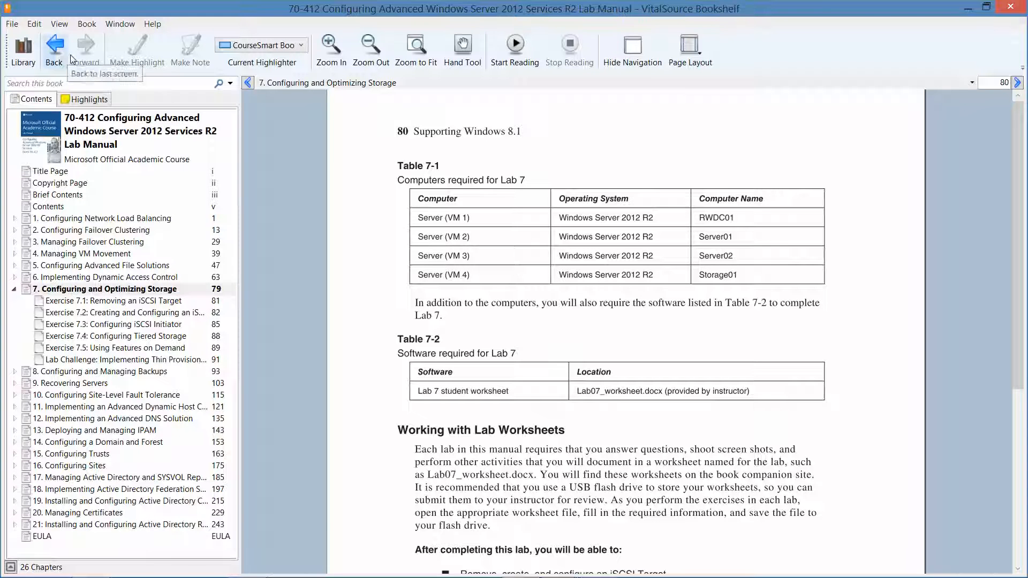
{"action": "mouse_move", "coordinate": [247, 84]}
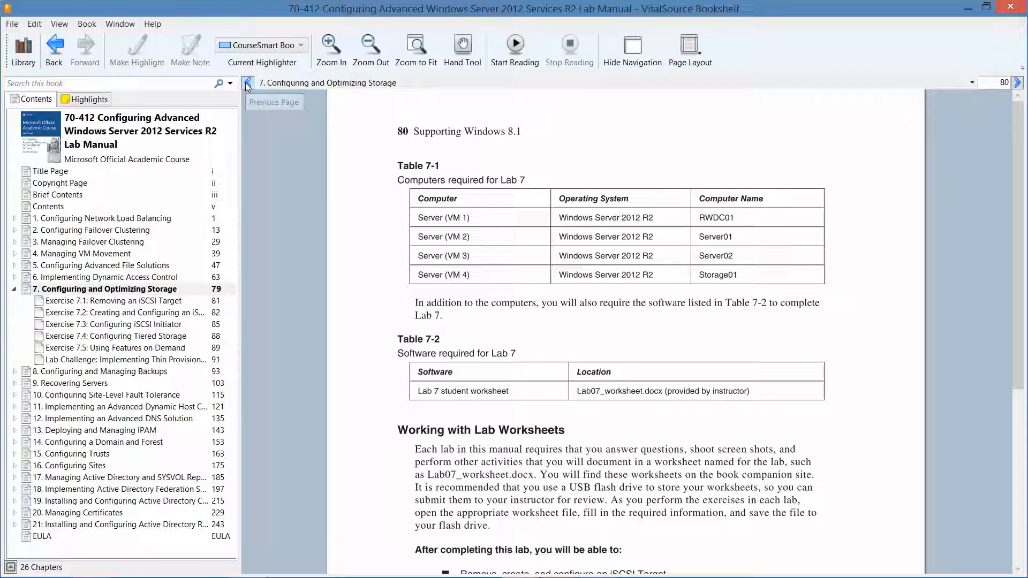
{"action": "left_click", "coordinate": [247, 83]}
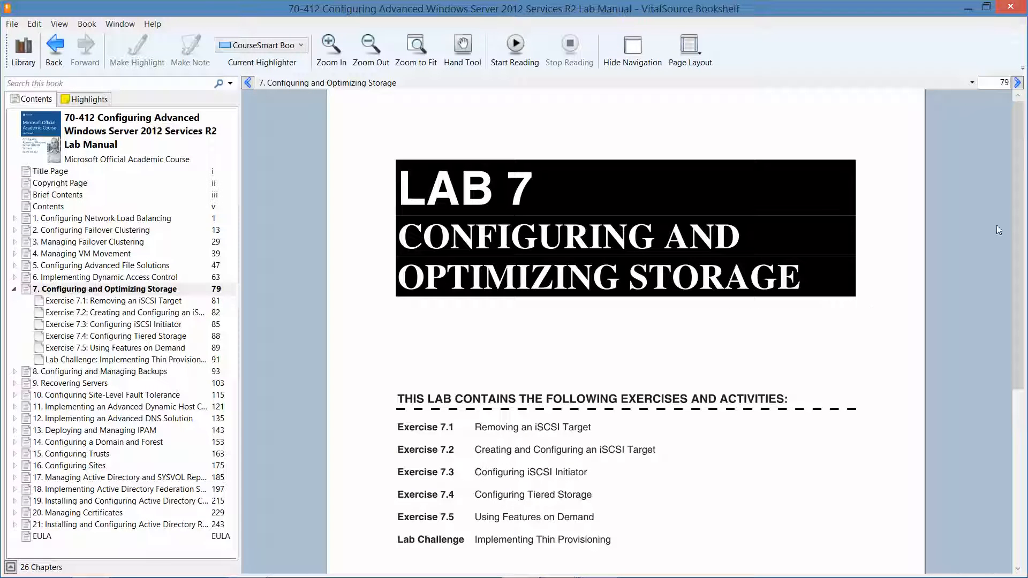
{"action": "scroll", "scroll_direction": "down", "scroll_amount": 3}
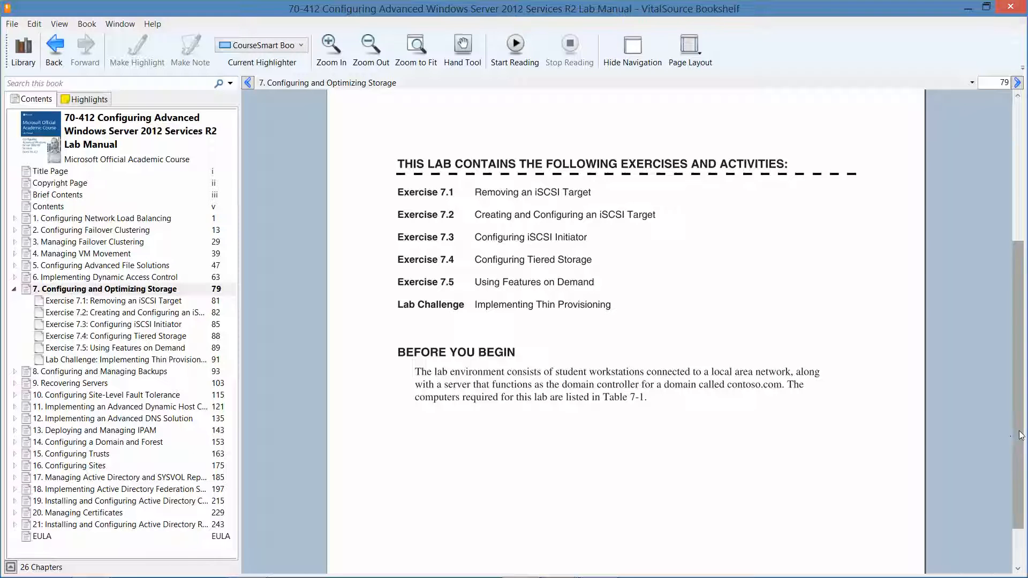
{"action": "scroll", "scroll_direction": "up", "scroll_amount": 3}
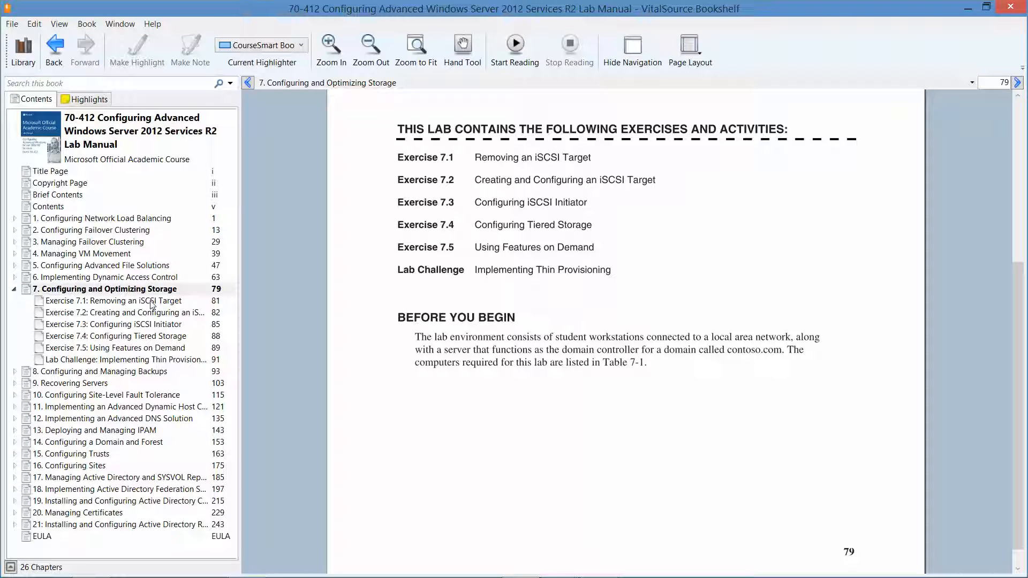
{"action": "left_click", "coordinate": [113, 300]}
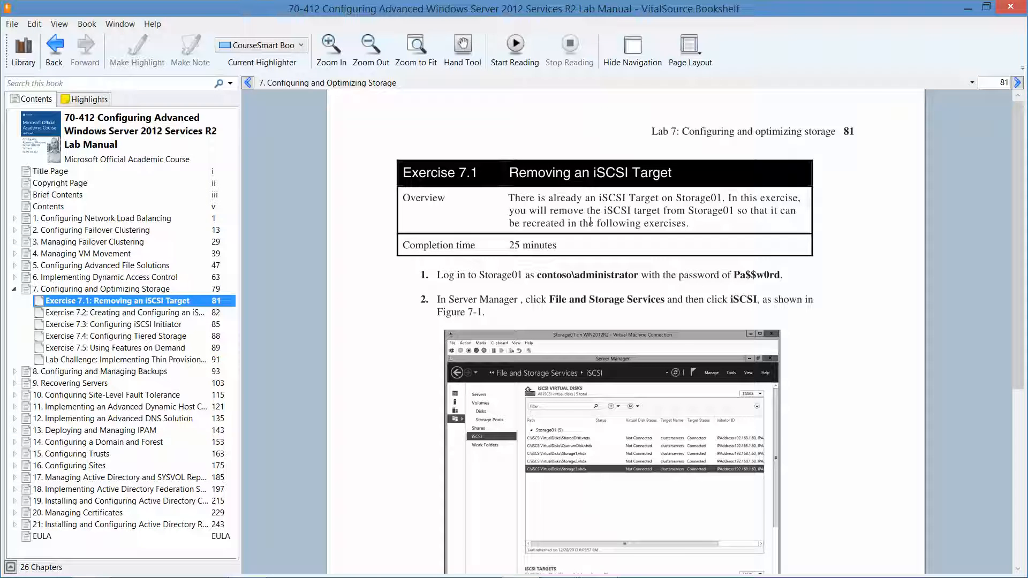
{"action": "mouse_move", "coordinate": [717, 224]}
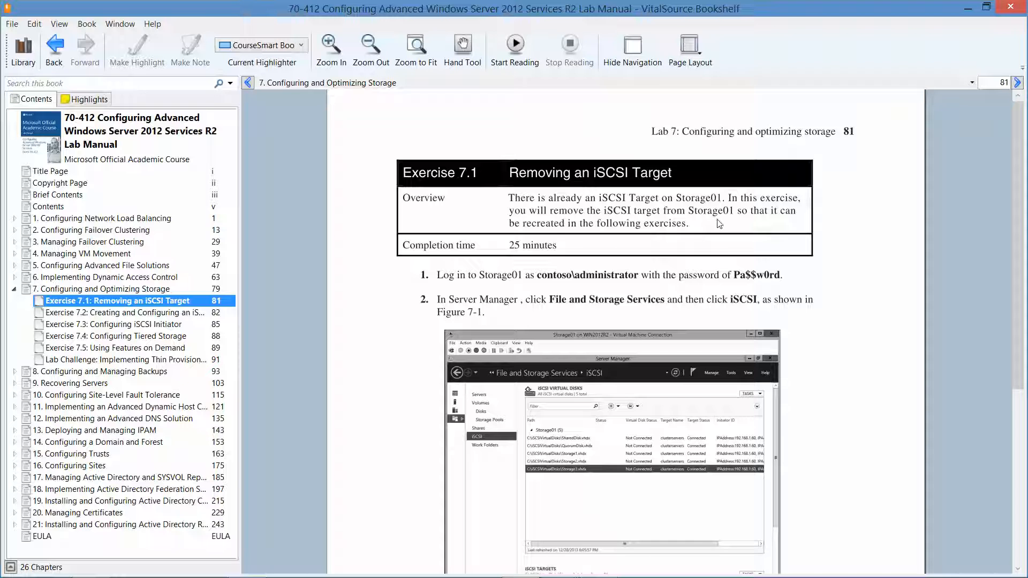
{"action": "mouse_move", "coordinate": [588, 227]}
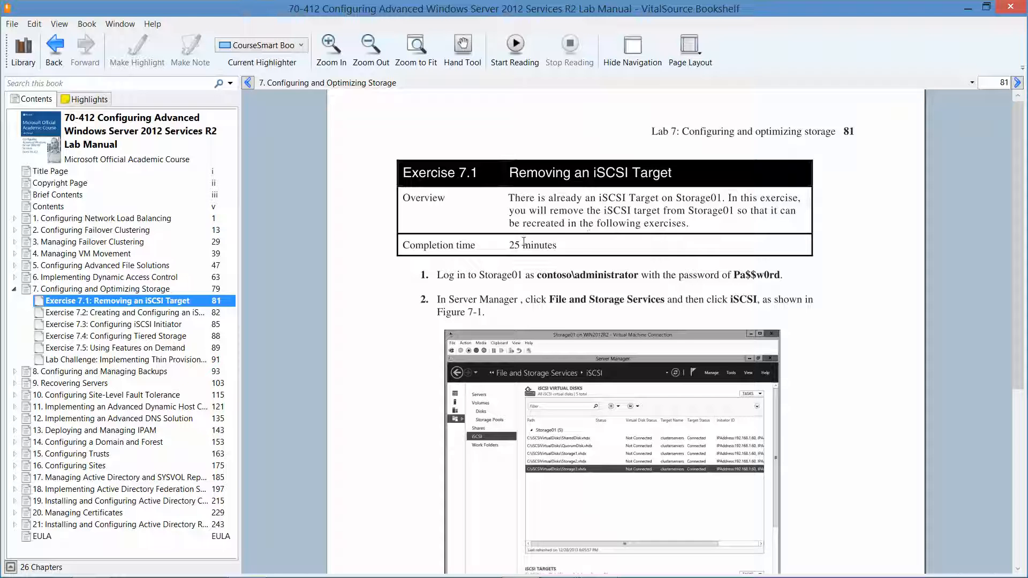
{"action": "mouse_move", "coordinate": [580, 285]}
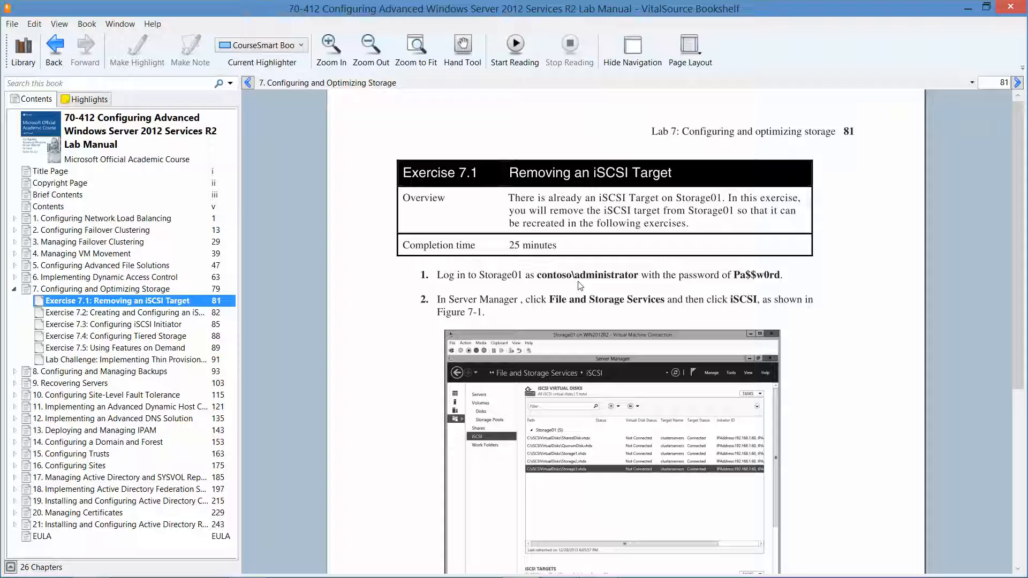
{"action": "mouse_move", "coordinate": [705, 231]}
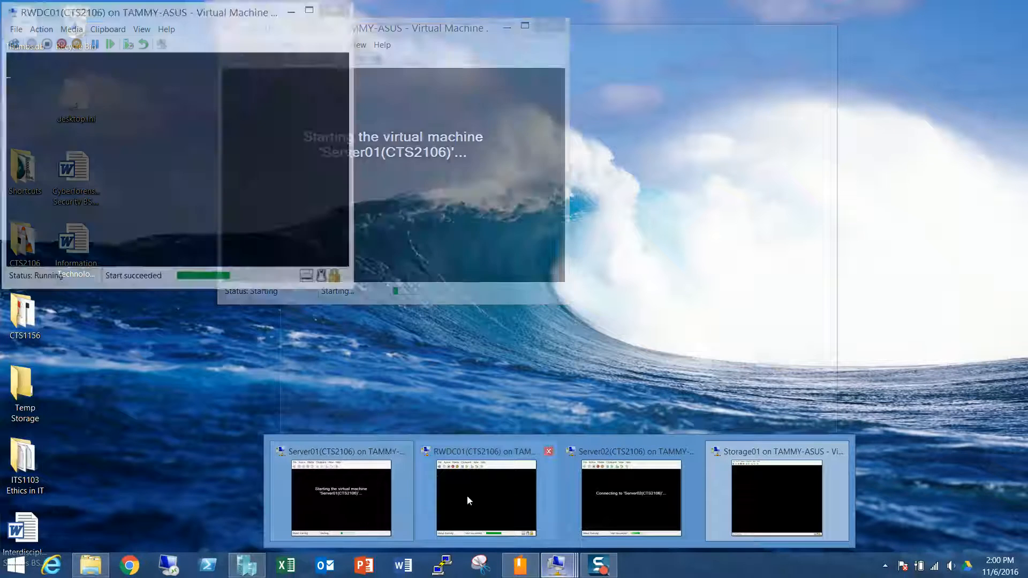
Switch to the Storage01 virtual machine from the taskbar thumbnail
{"action": "left_click", "coordinate": [485, 495]}
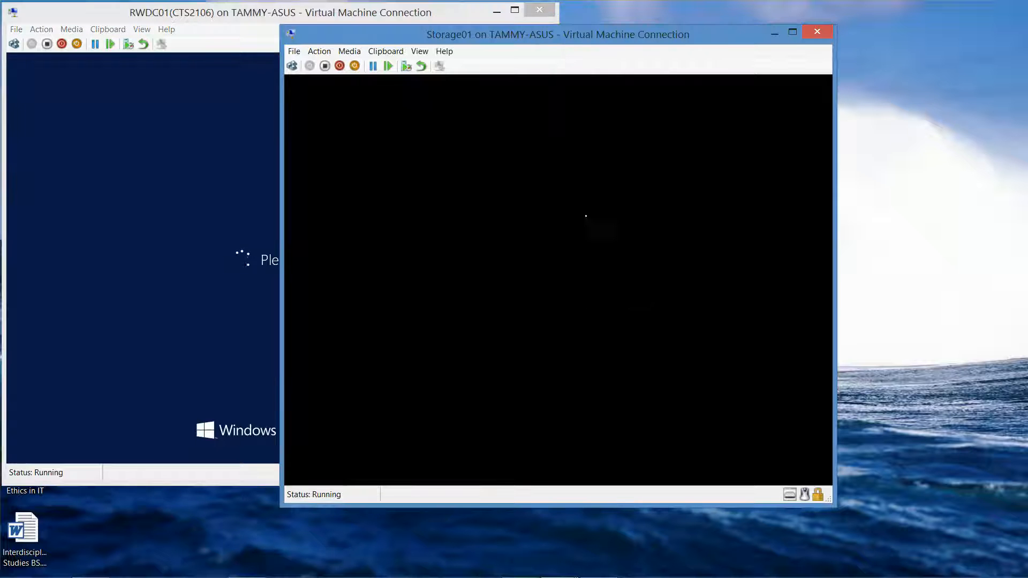
{"action": "mouse_move", "coordinate": [163, 177]}
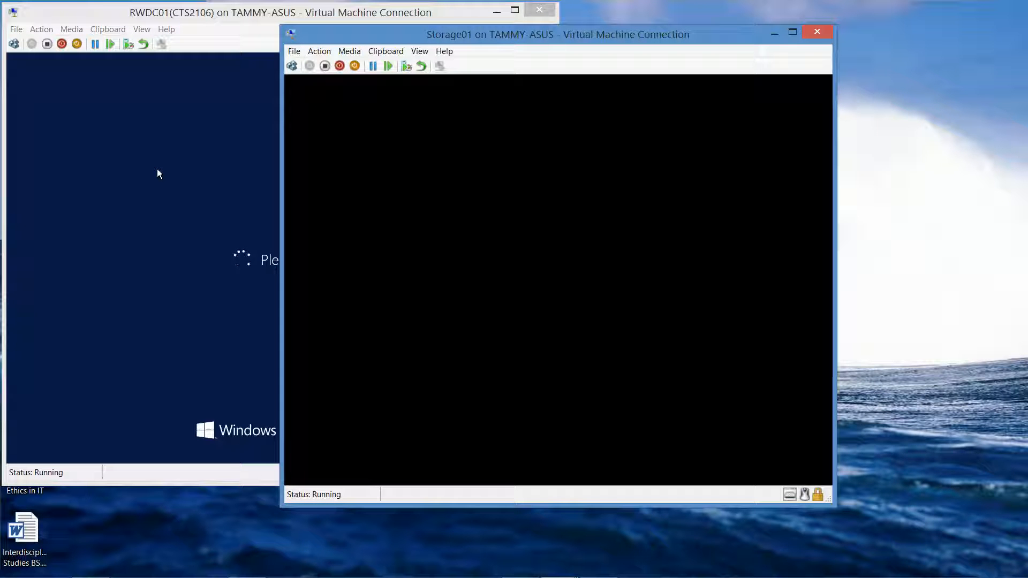
{"action": "mouse_move", "coordinate": [545, 195]}
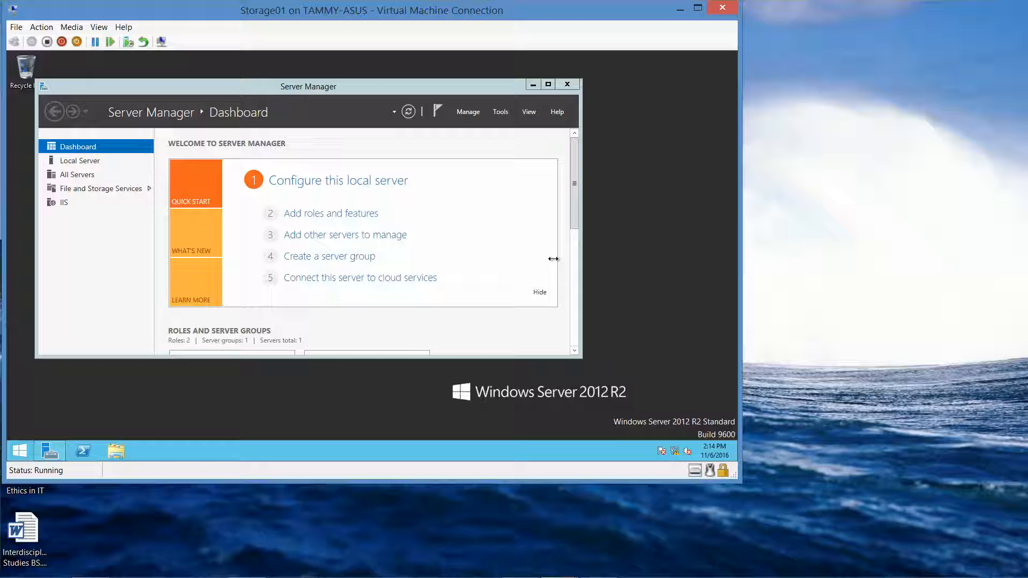
{"action": "mouse_move", "coordinate": [533, 143]}
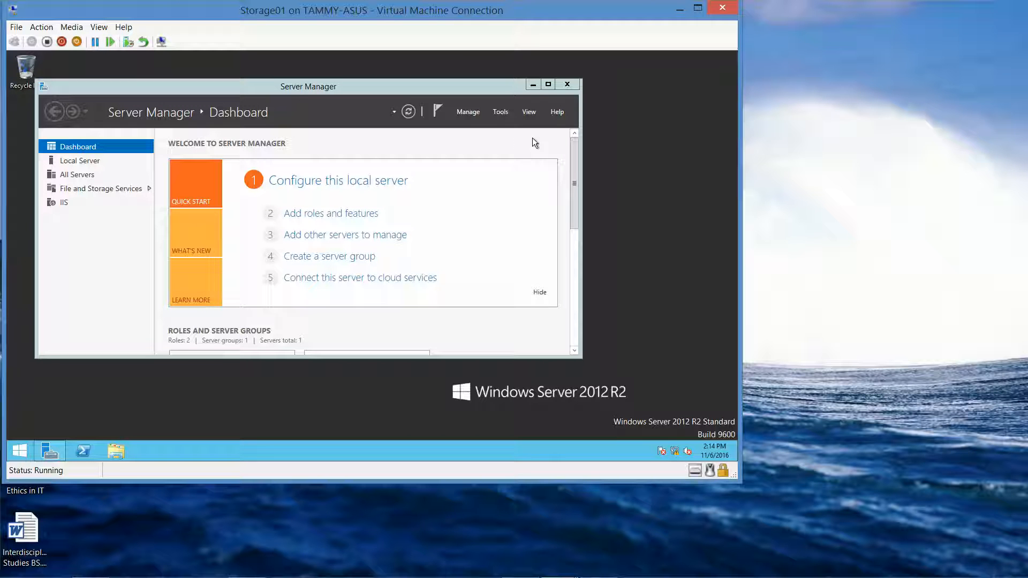
{"action": "mouse_move", "coordinate": [493, 132]}
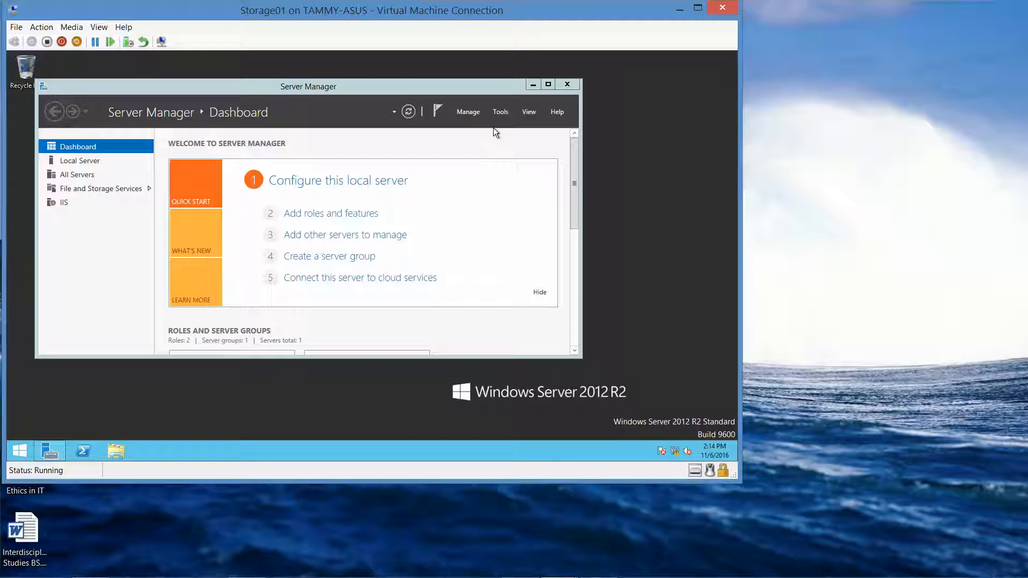
{"action": "mouse_move", "coordinate": [500, 112]}
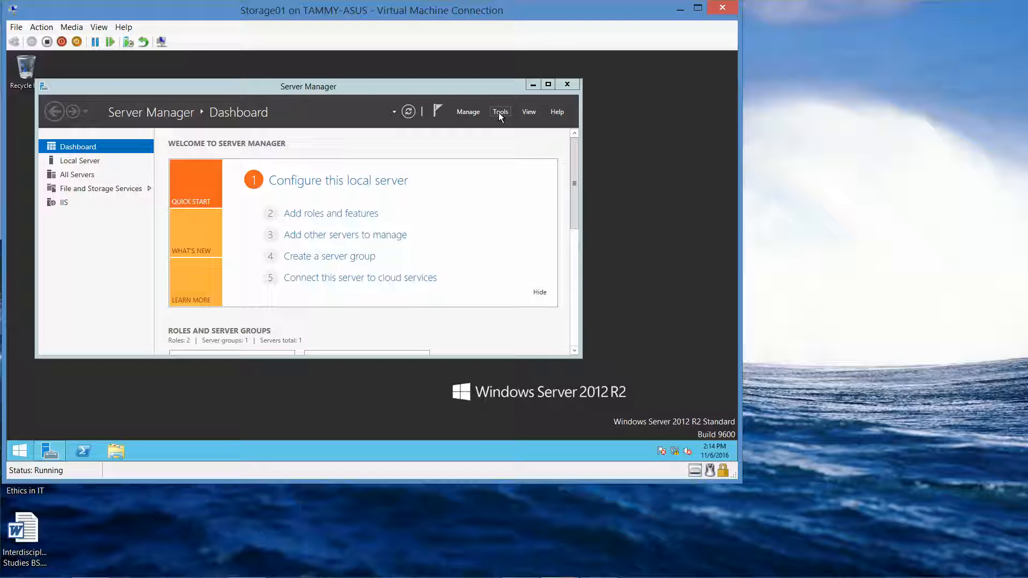
Glance at the Tools menu, then navigate File and Storage Services to the iSCSI virtual disks page
{"action": "left_click", "coordinate": [500, 111]}
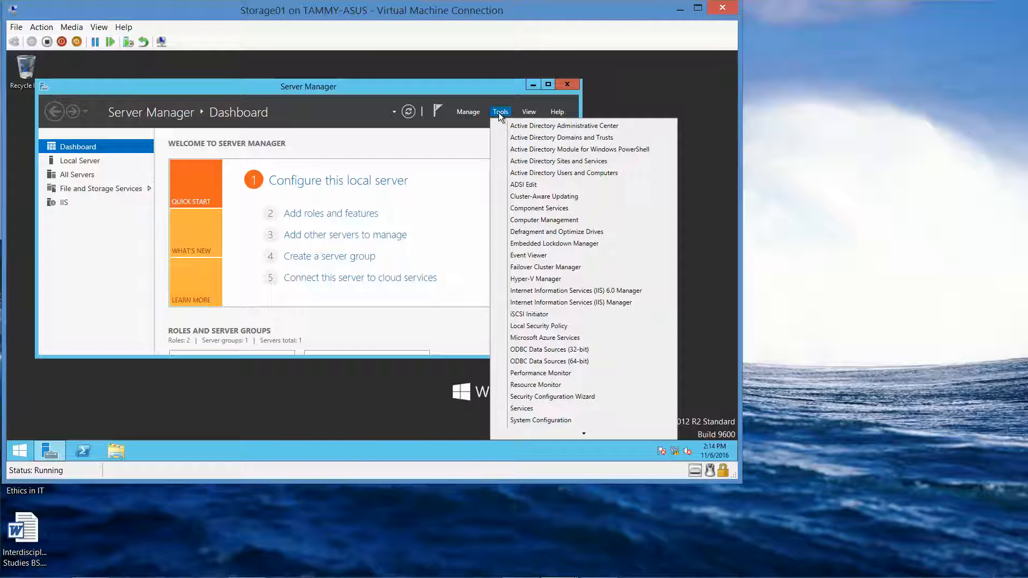
{"action": "mouse_move", "coordinate": [107, 196]}
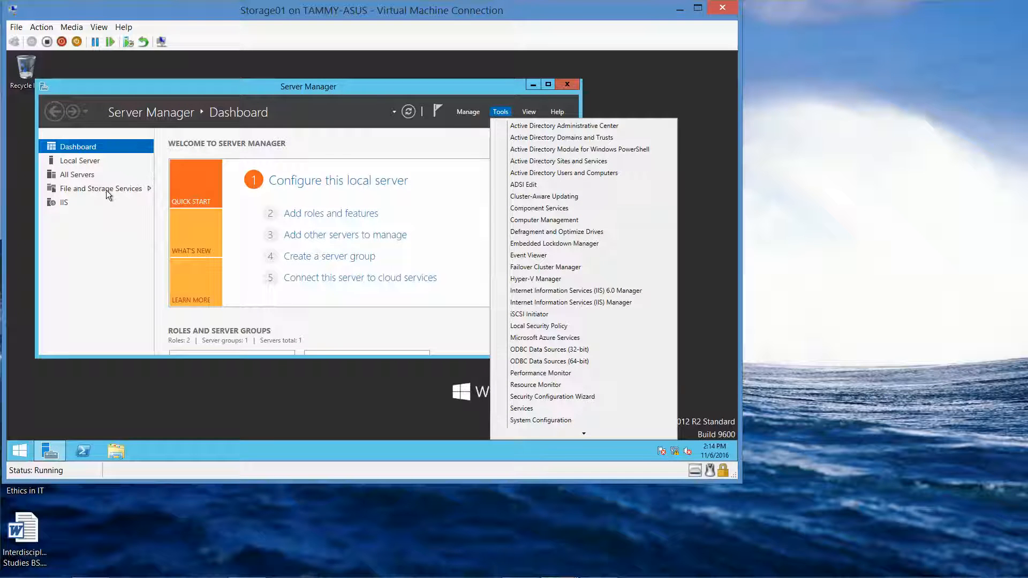
{"action": "left_click", "coordinate": [99, 188]}
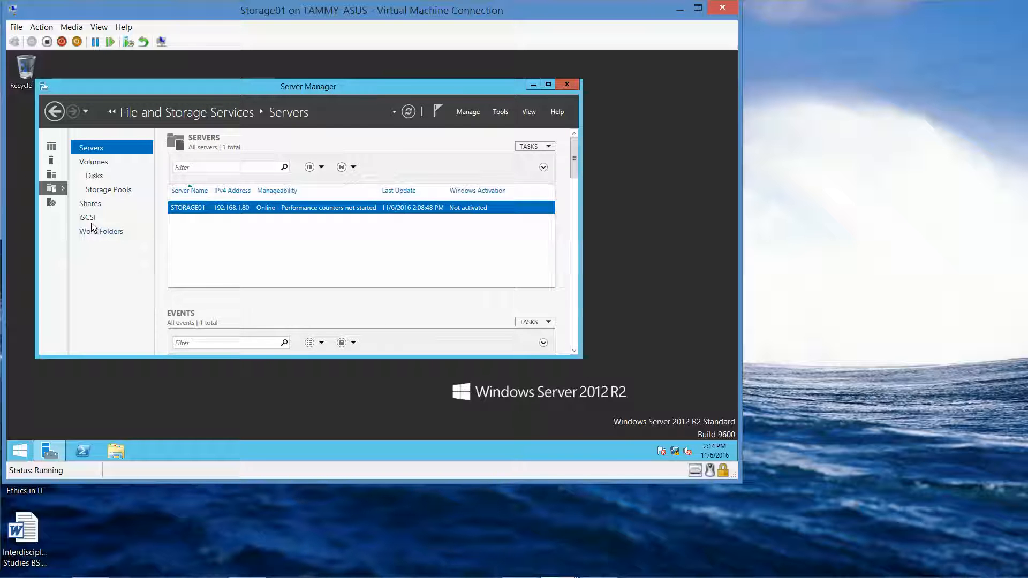
{"action": "left_click", "coordinate": [87, 217]}
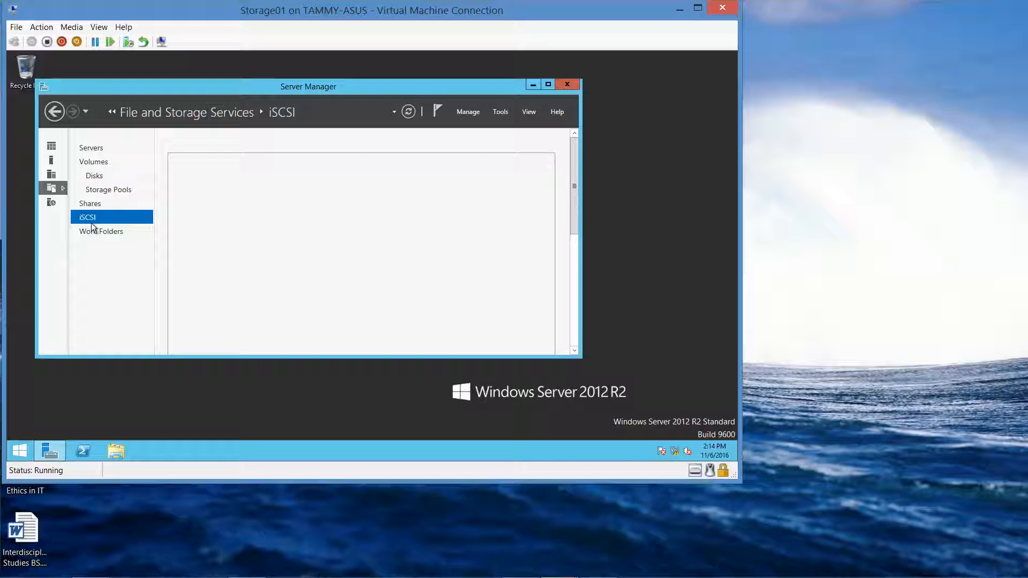
Disable the Storage1.vhdx iSCSI virtual disk and confirm the warning
{"action": "left_click", "coordinate": [87, 217]}
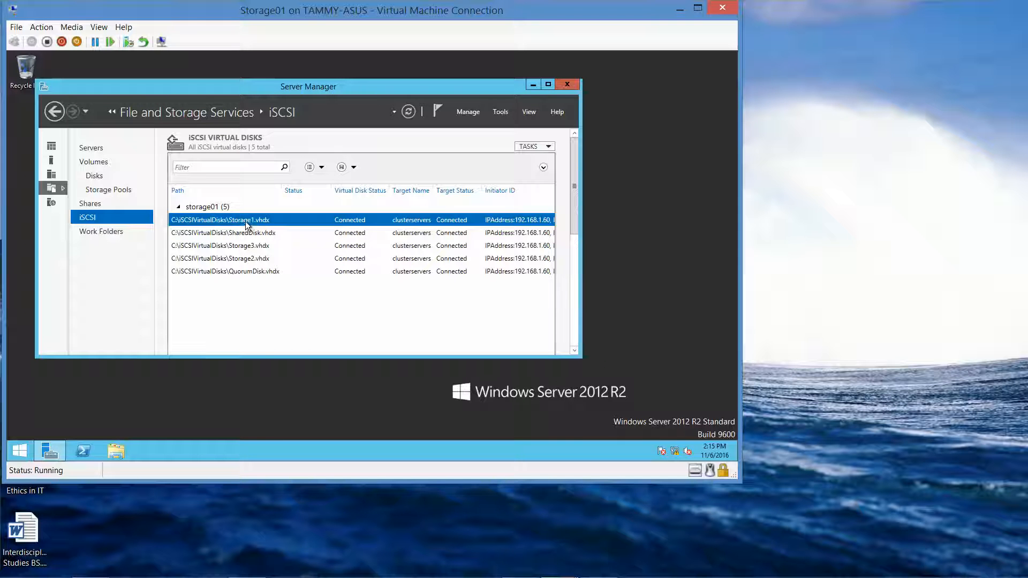
{"action": "right_click", "coordinate": [246, 219]}
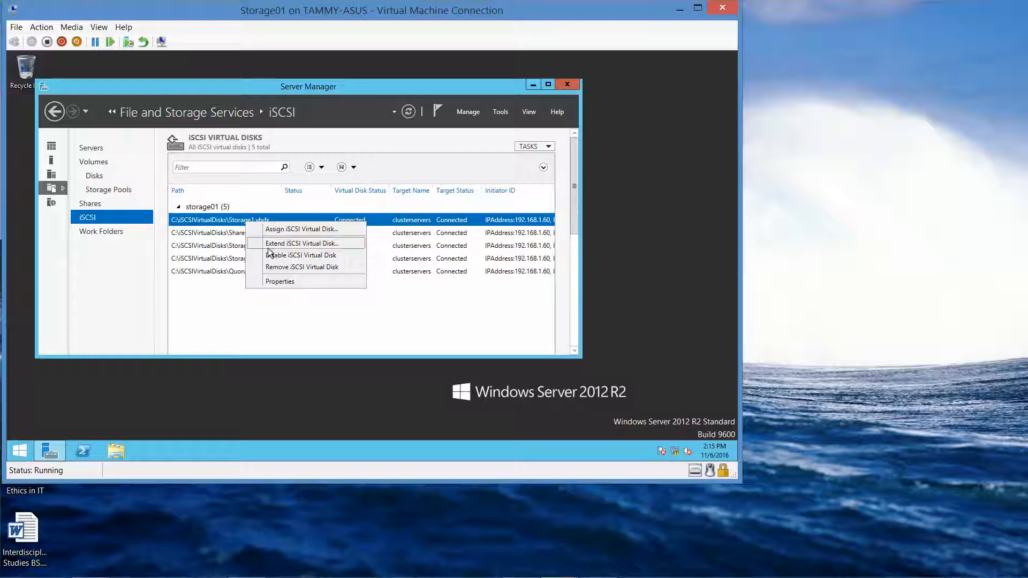
{"action": "left_click", "coordinate": [300, 255]}
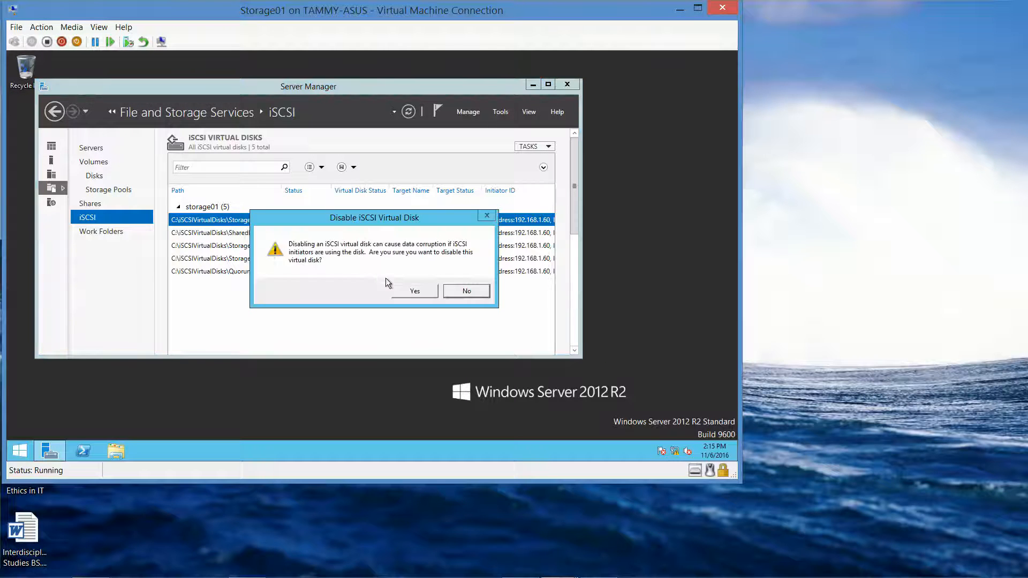
{"action": "left_click", "coordinate": [466, 290]}
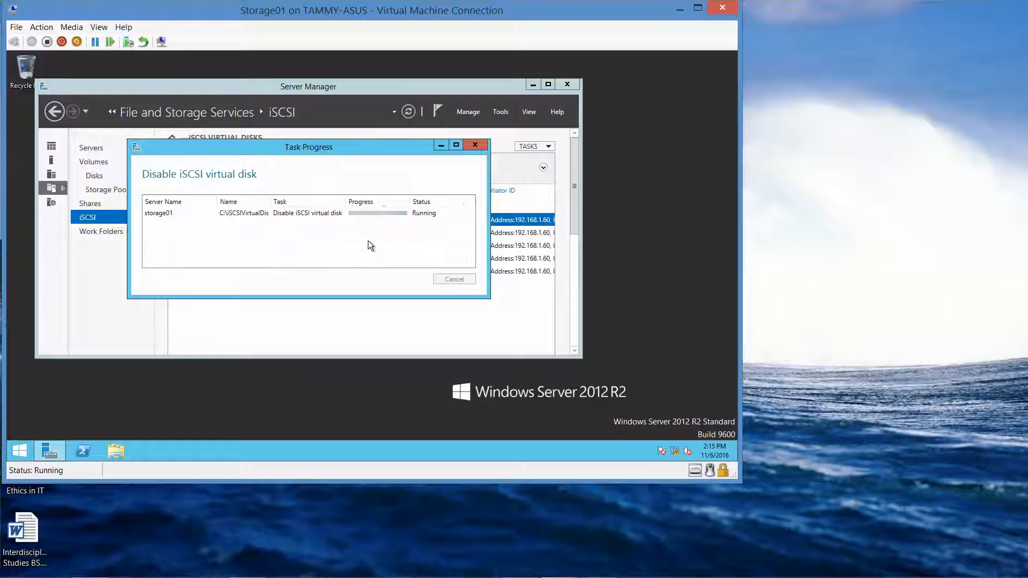
{"action": "mouse_move", "coordinate": [398, 152]}
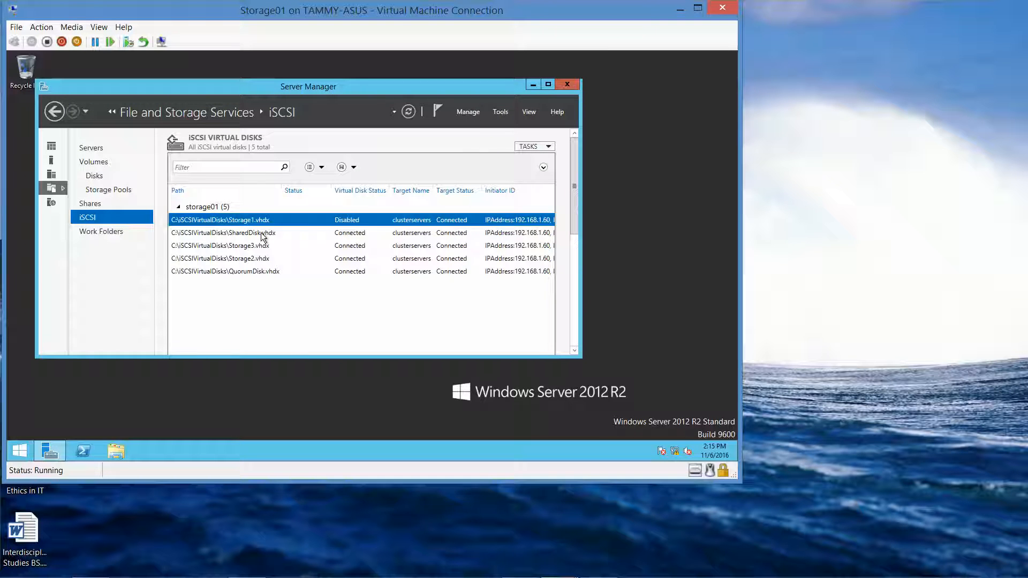
{"action": "left_click", "coordinate": [223, 232]}
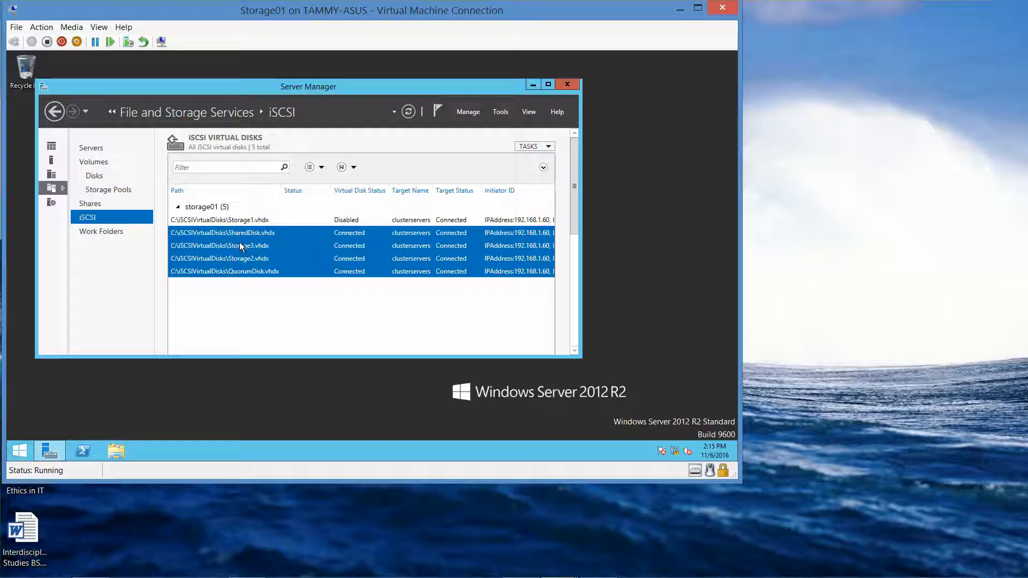
Disable the SharedDisk.vhdx and Storage3.vhdx iSCSI virtual disks, confirming each warning
{"action": "right_click", "coordinate": [241, 233]}
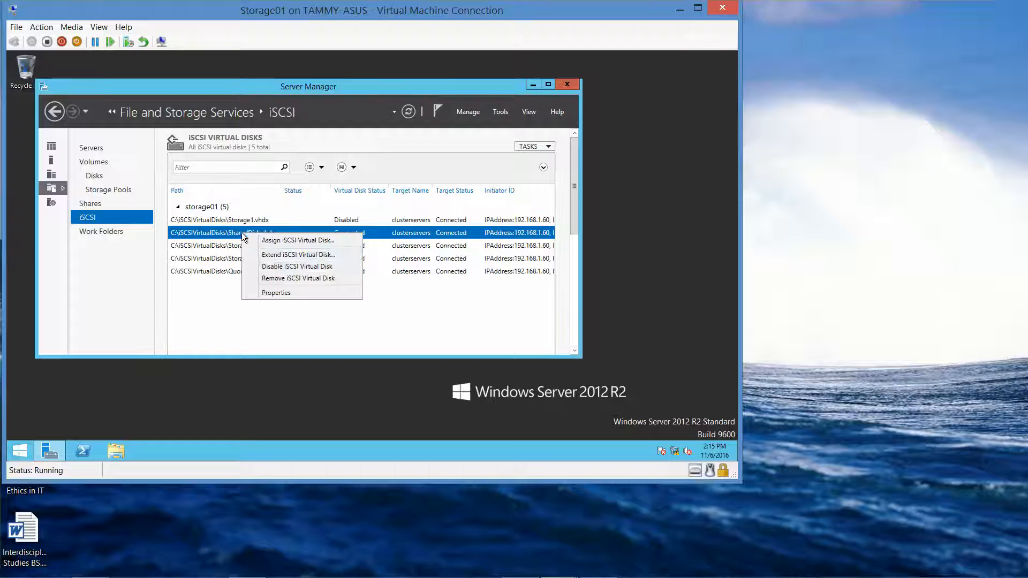
{"action": "left_click", "coordinate": [297, 266]}
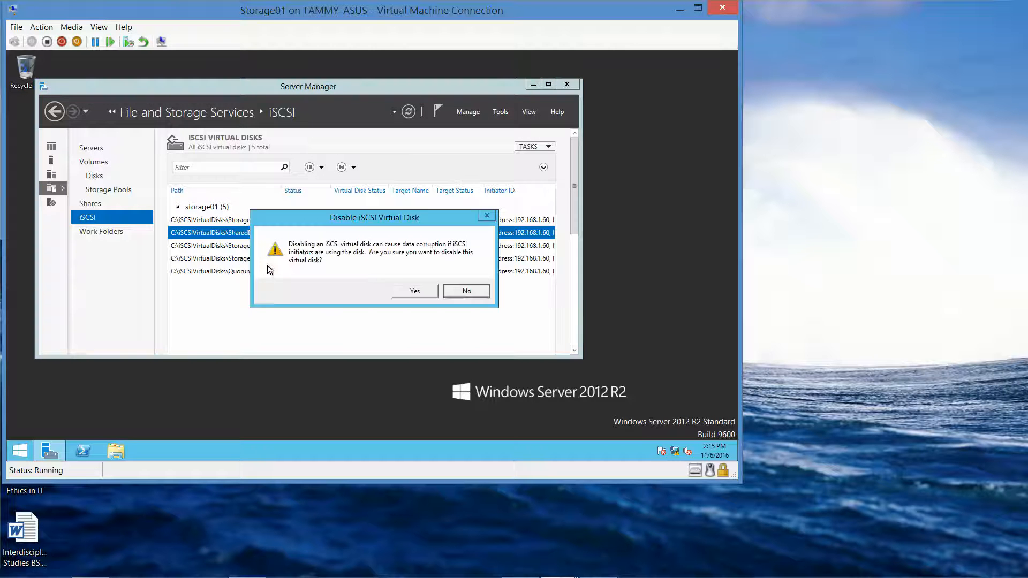
{"action": "left_click", "coordinate": [414, 291]}
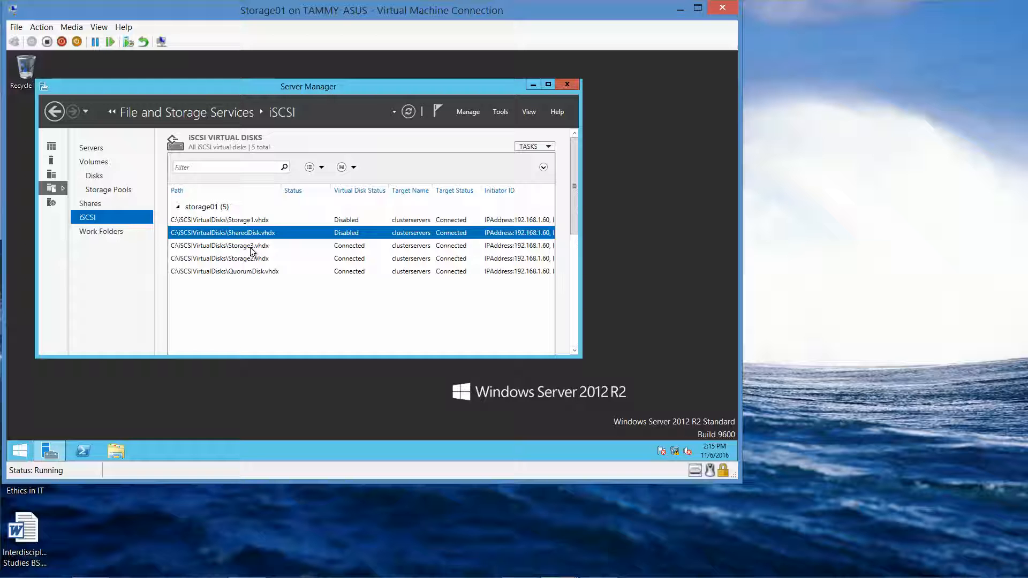
{"action": "right_click", "coordinate": [220, 245]}
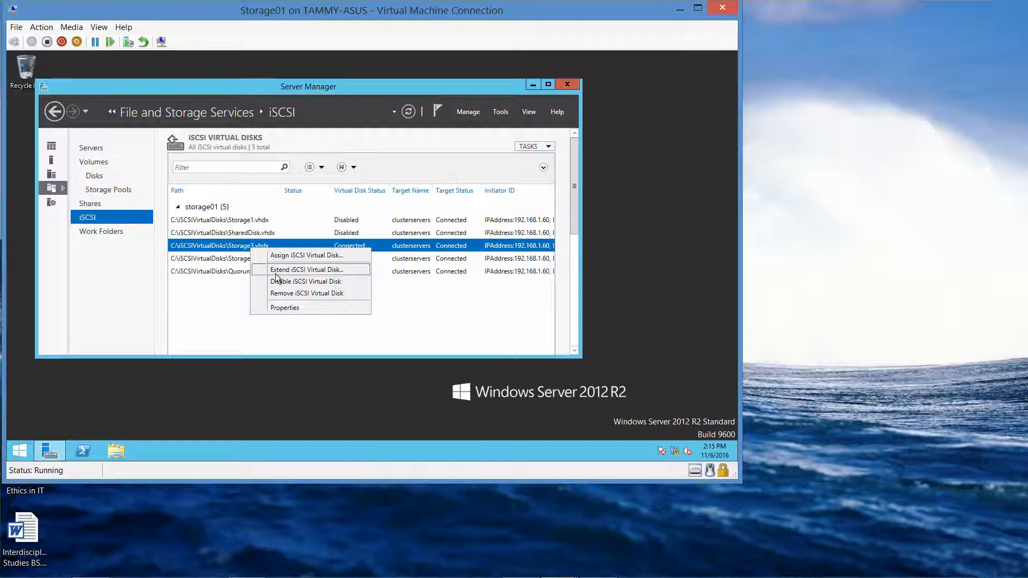
{"action": "left_click", "coordinate": [304, 282]}
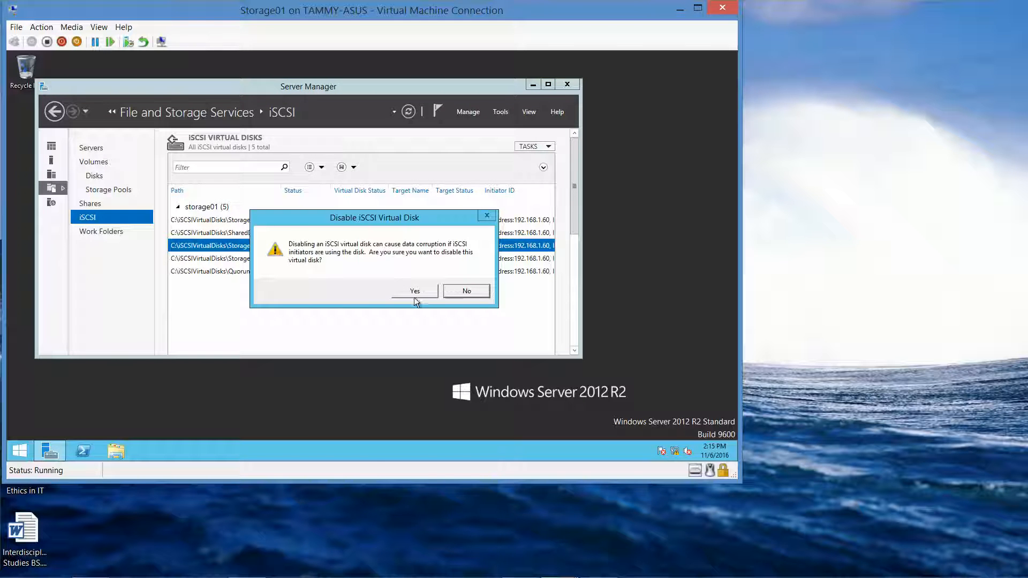
{"action": "left_click", "coordinate": [413, 290]}
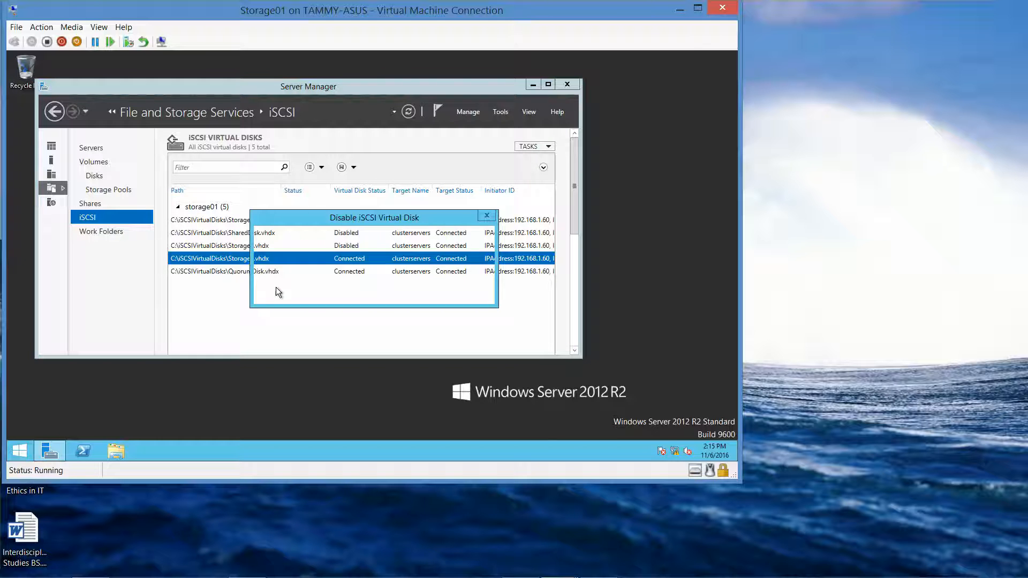
Disable the Storage2.vhdx and QuorumDisk.vhdx iSCSI virtual disks, confirming each warning
{"action": "left_click", "coordinate": [486, 215]}
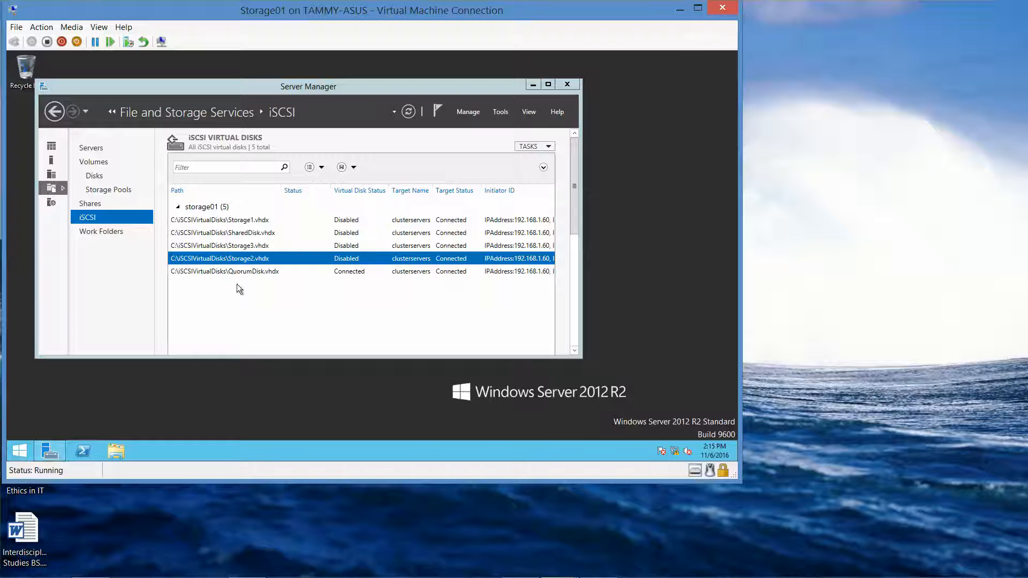
{"action": "right_click", "coordinate": [224, 271]}
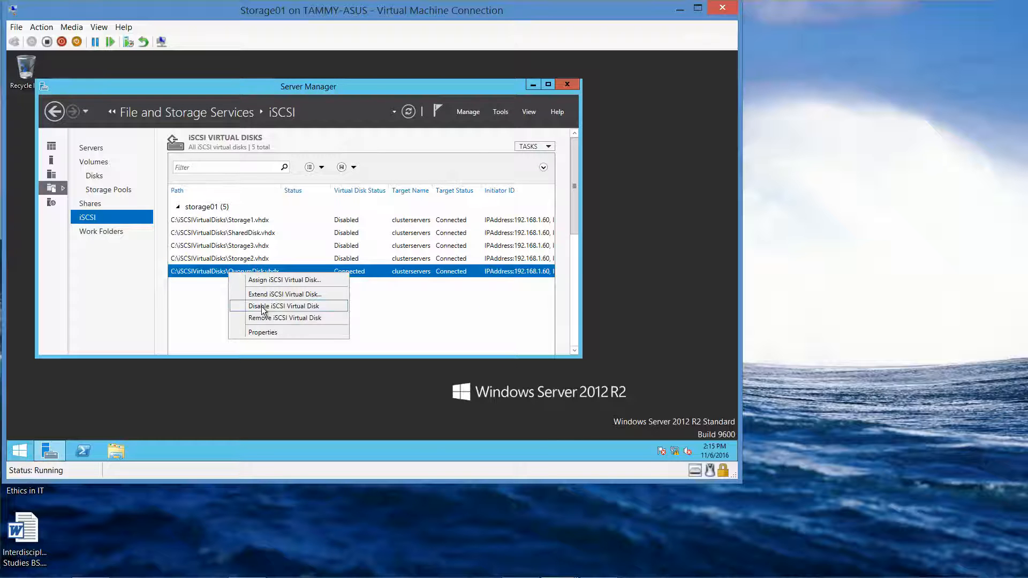
{"action": "left_click", "coordinate": [284, 305]}
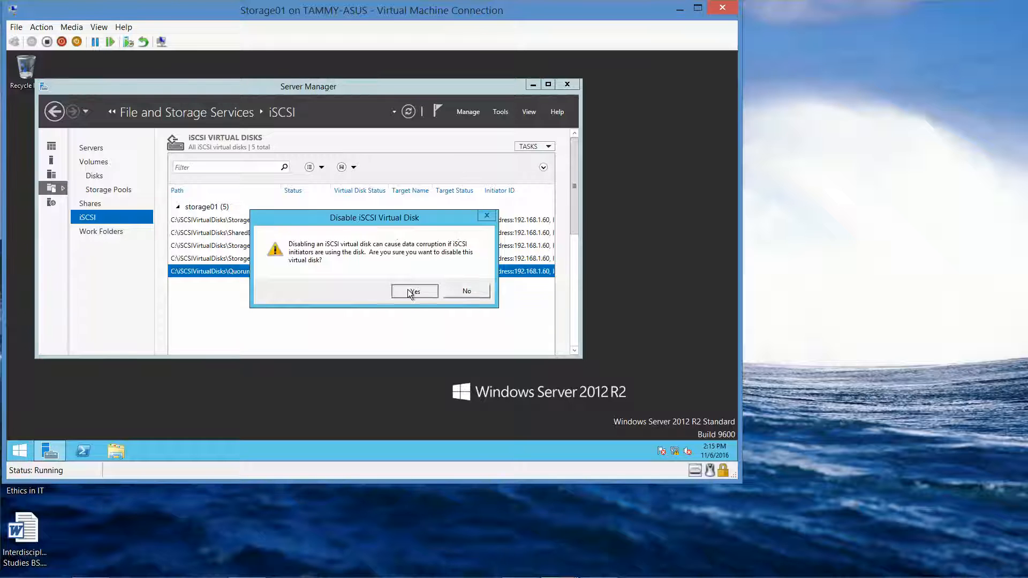
{"action": "left_click", "coordinate": [413, 291]}
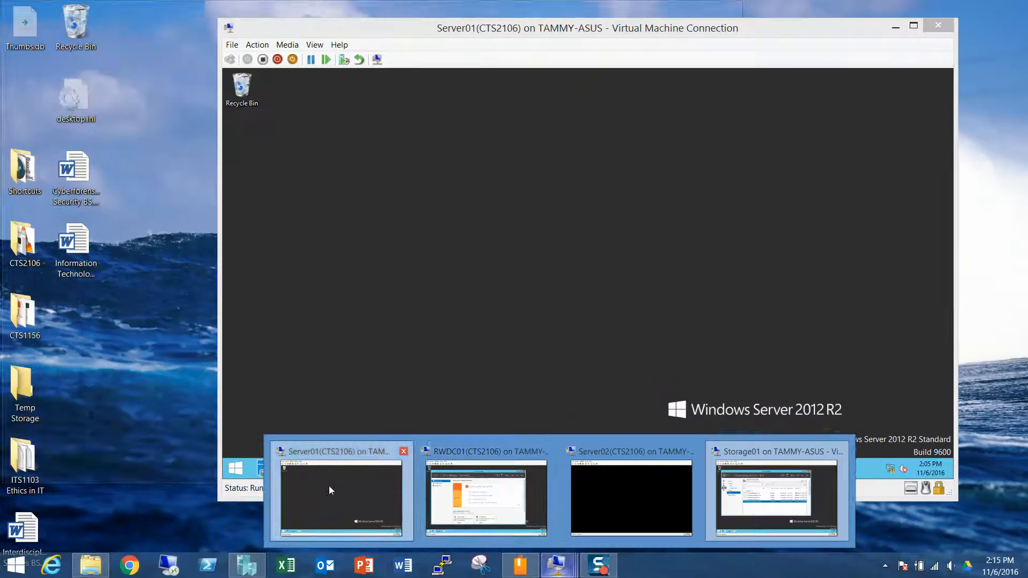
Switch to the Server01 virtual machine from the taskbar thumbnail
{"action": "left_click", "coordinate": [776, 498]}
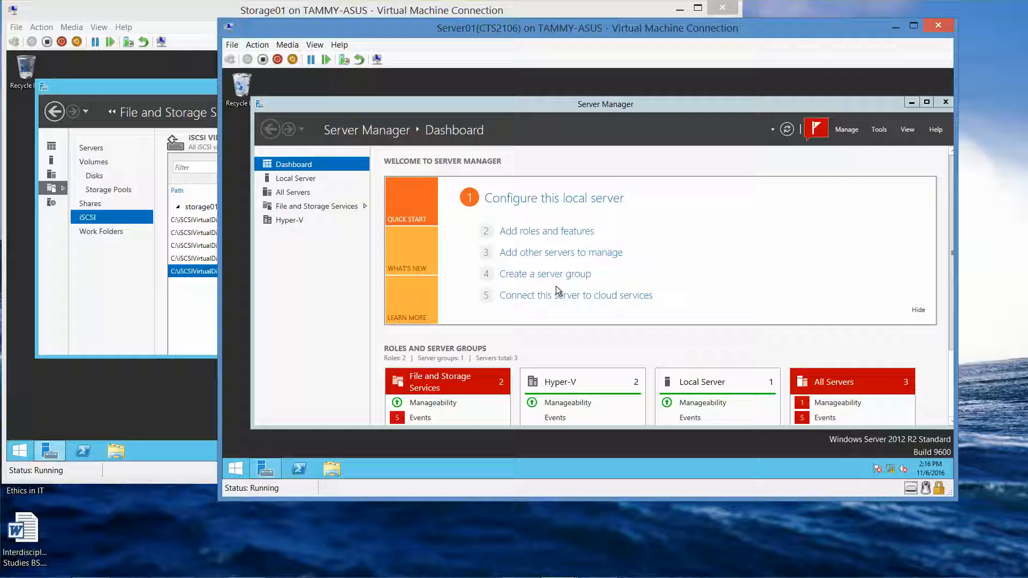
{"action": "mouse_move", "coordinate": [874, 140]}
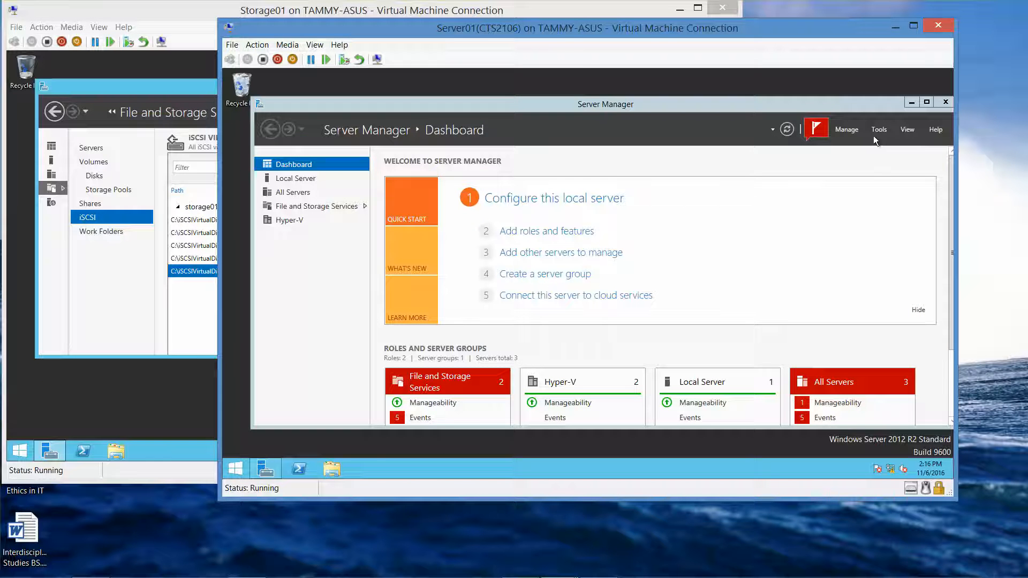
Launch iSCSI Initiator from Tools on Server01 and view its Volumes and Devices list
{"action": "left_click", "coordinate": [878, 130]}
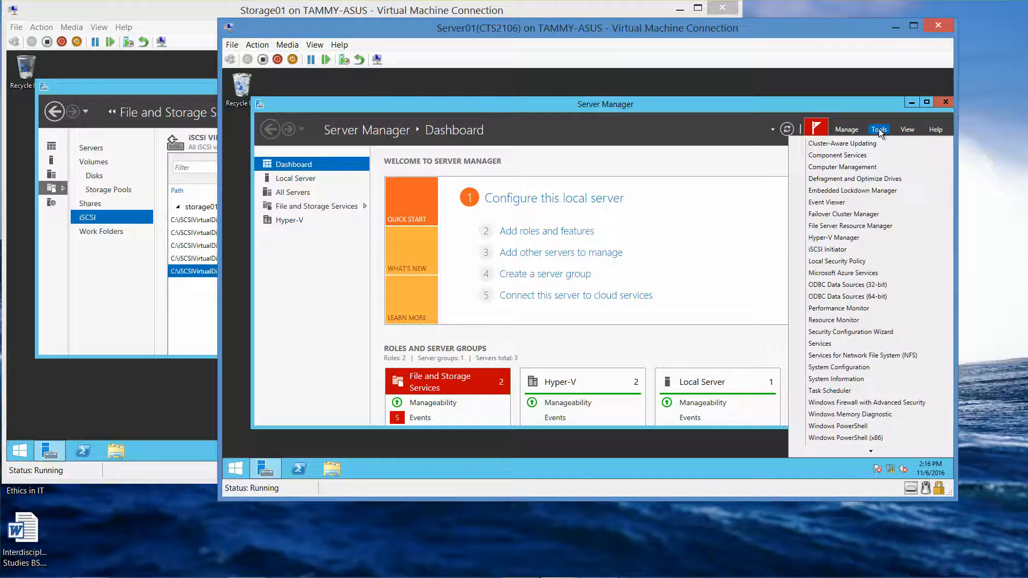
{"action": "mouse_move", "coordinate": [851, 250]}
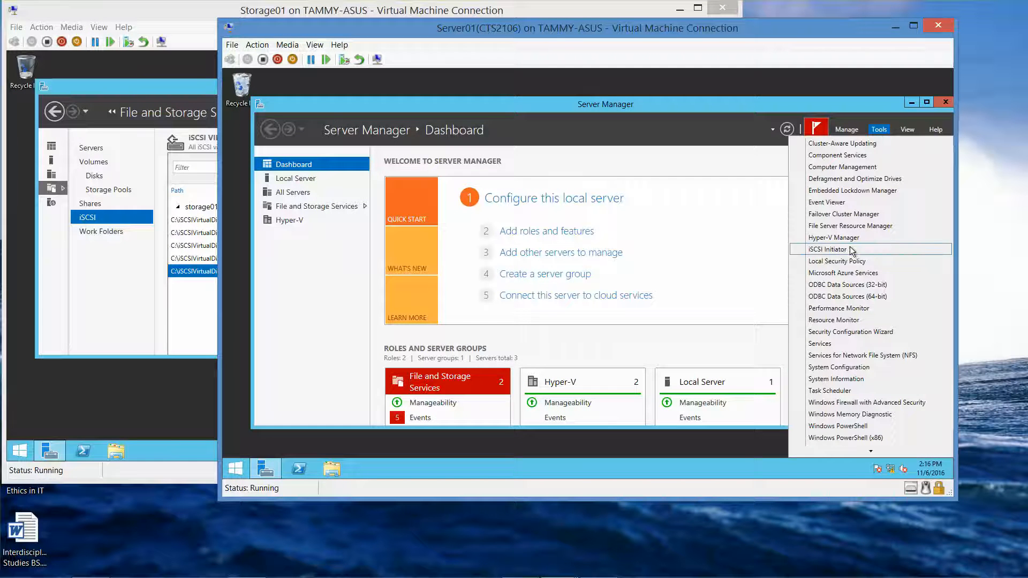
{"action": "left_click", "coordinate": [831, 249]}
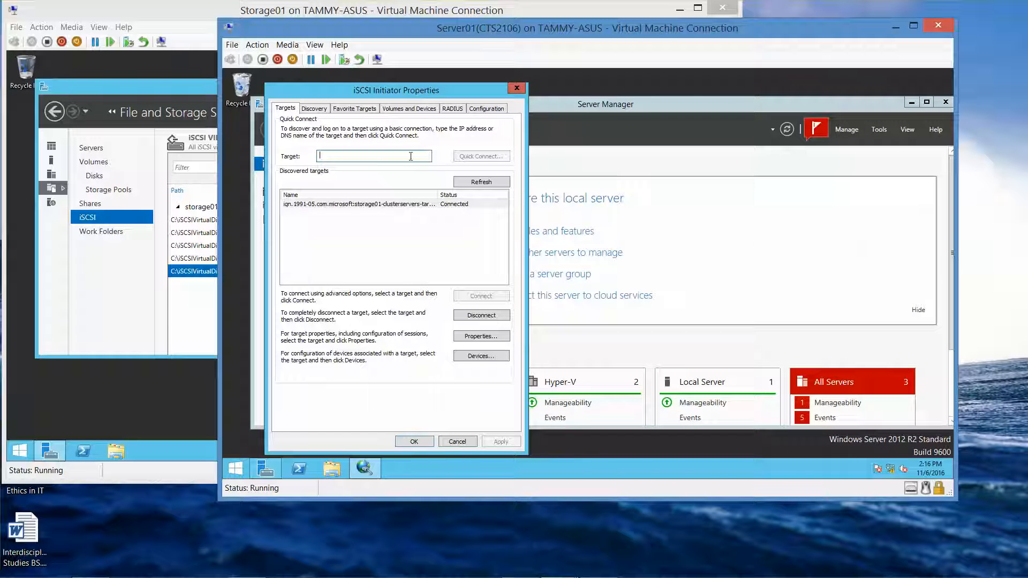
{"action": "left_click", "coordinate": [408, 108]}
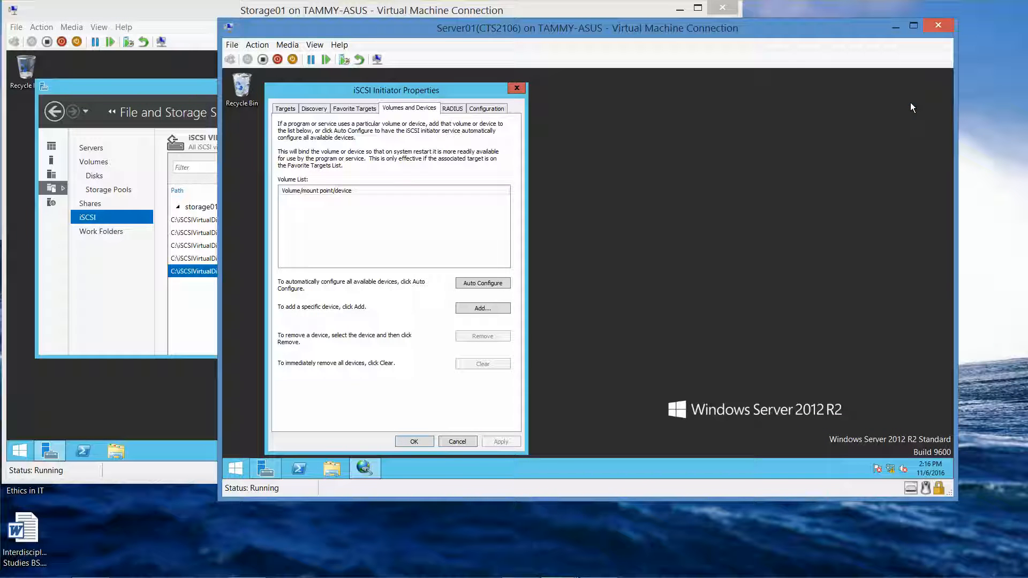
{"action": "mouse_move", "coordinate": [608, 130]}
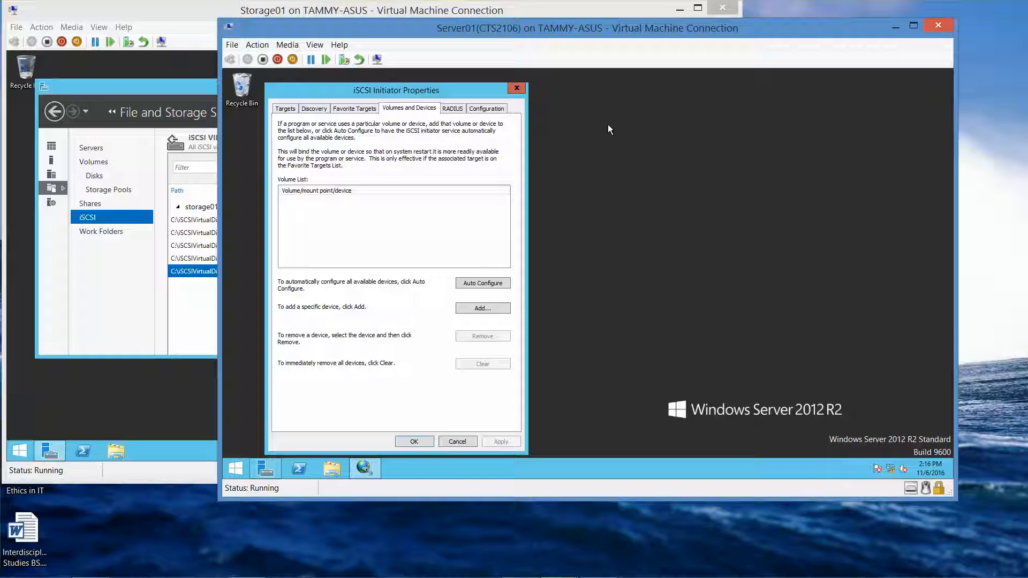
{"action": "mouse_move", "coordinate": [385, 248]}
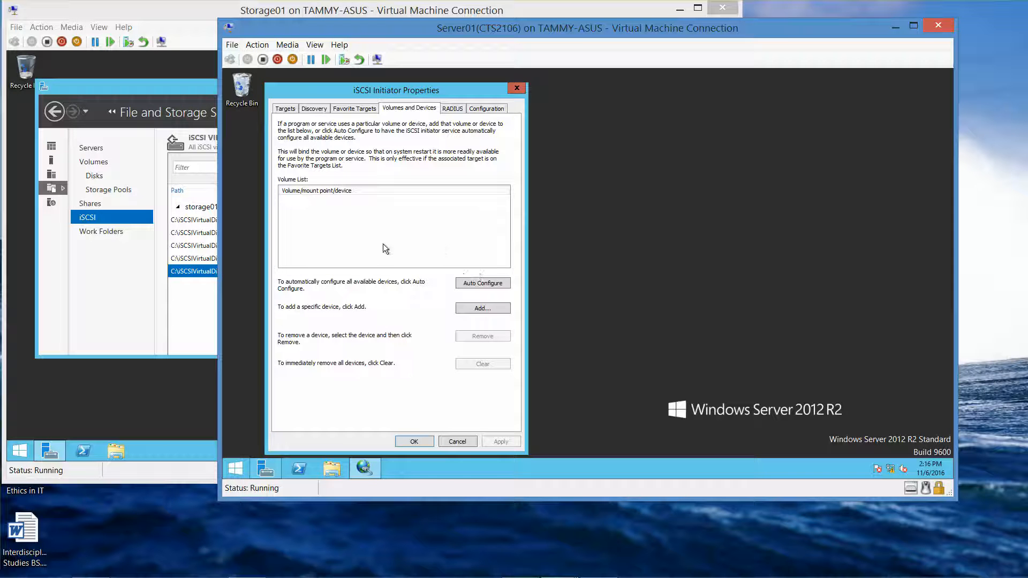
{"action": "left_click", "coordinate": [327, 191]}
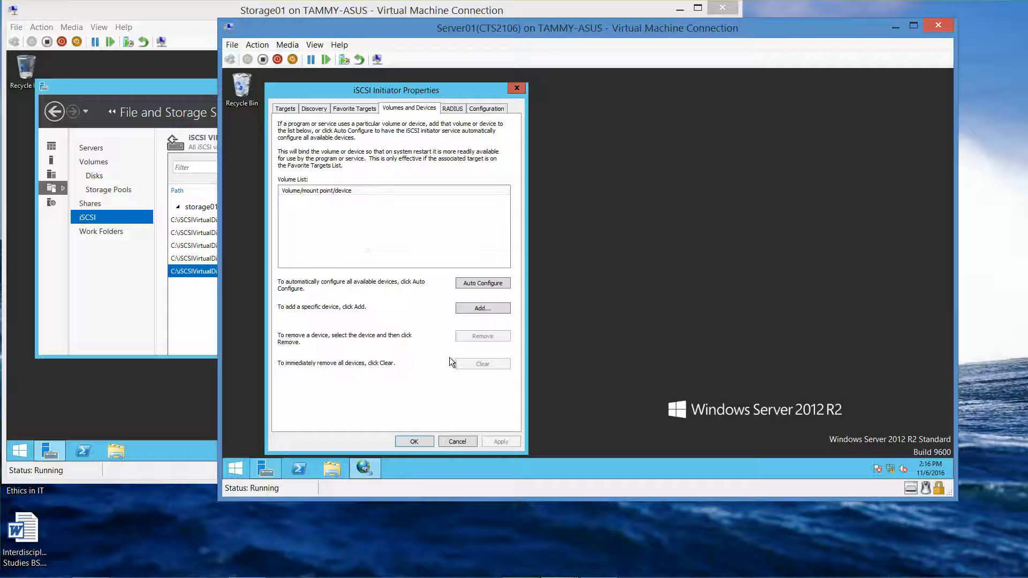
{"action": "mouse_move", "coordinate": [459, 172]}
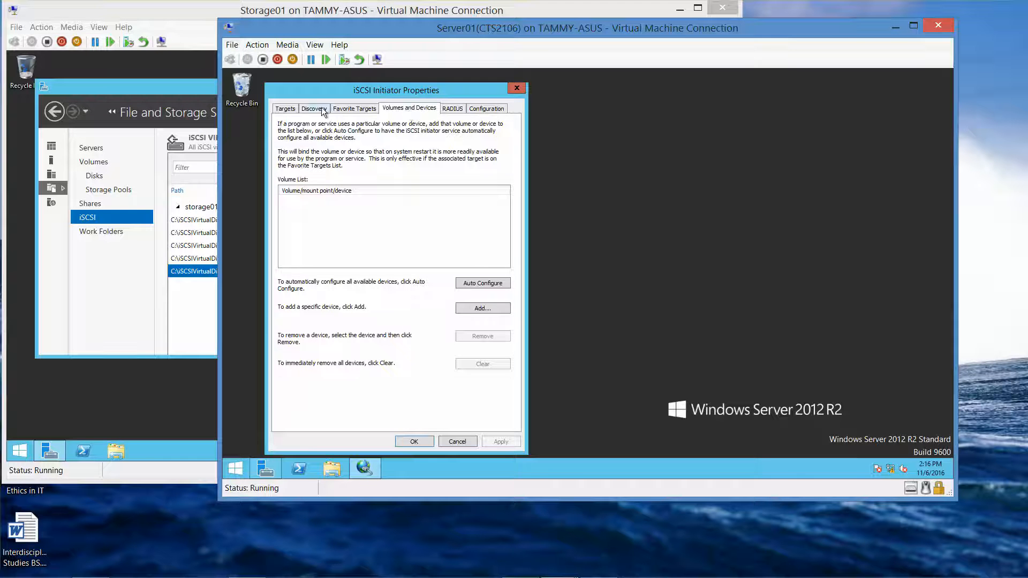
{"action": "left_click", "coordinate": [314, 108]}
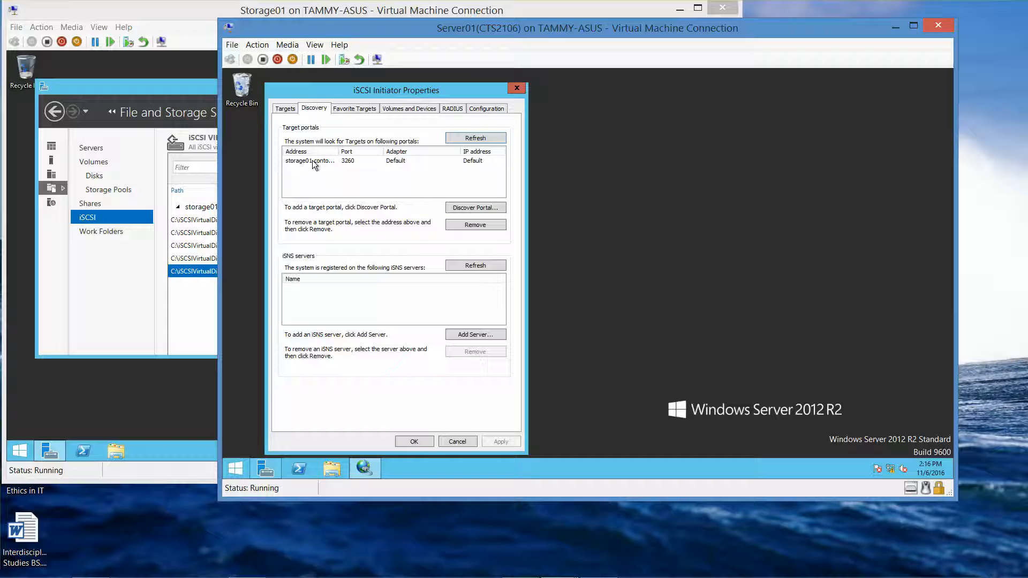
Remove the storage01 target portal on the Discovery tab, accept with OK, and switch to Server02
{"action": "left_click", "coordinate": [328, 161]}
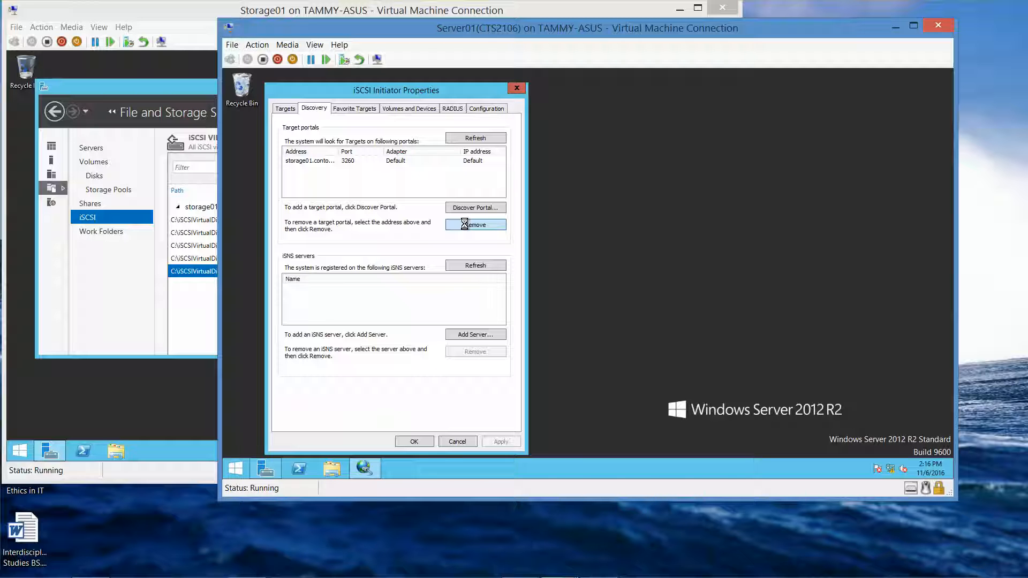
{"action": "left_click", "coordinate": [474, 225]}
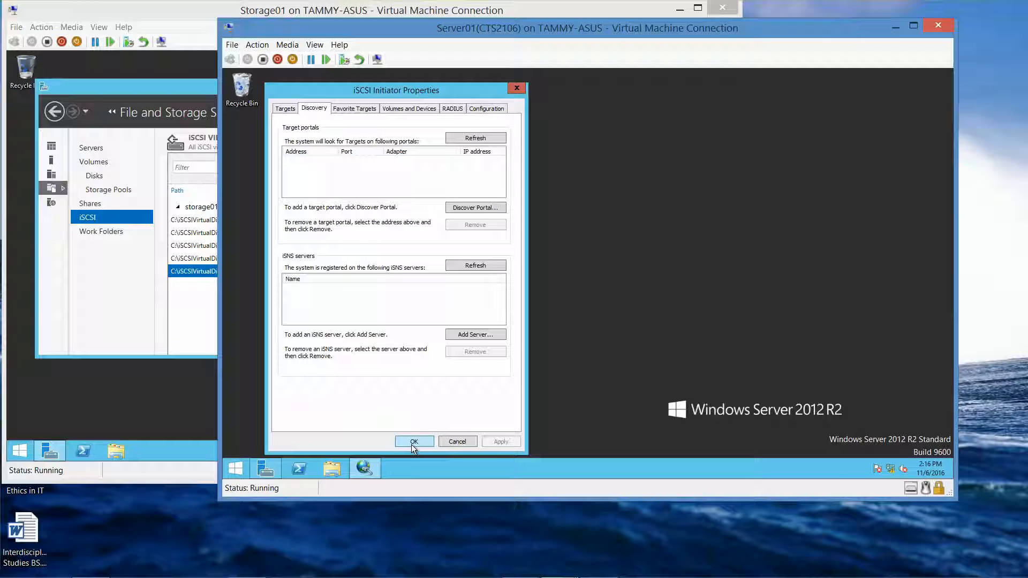
{"action": "left_click", "coordinate": [413, 441]}
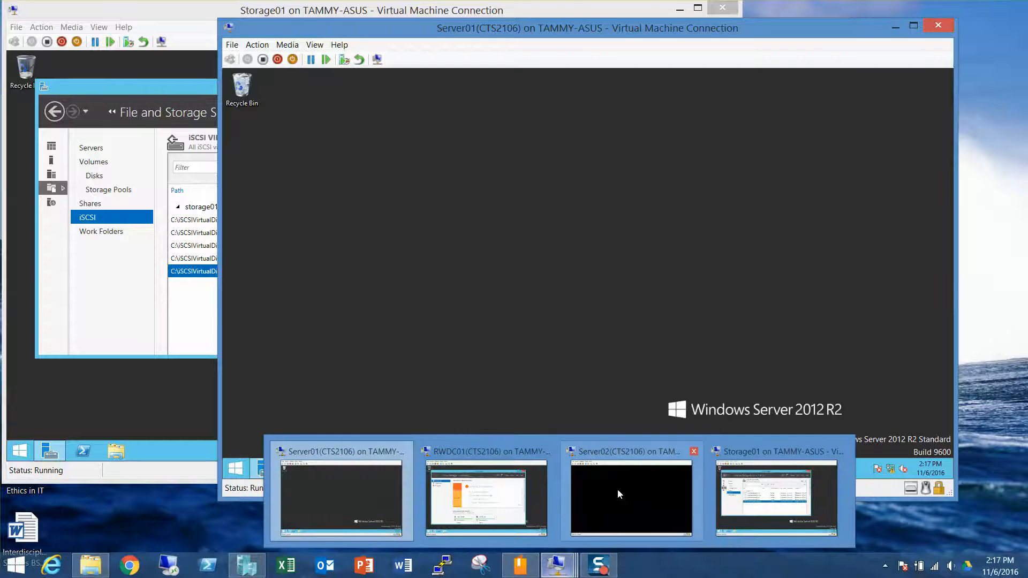
{"action": "left_click", "coordinate": [630, 494]}
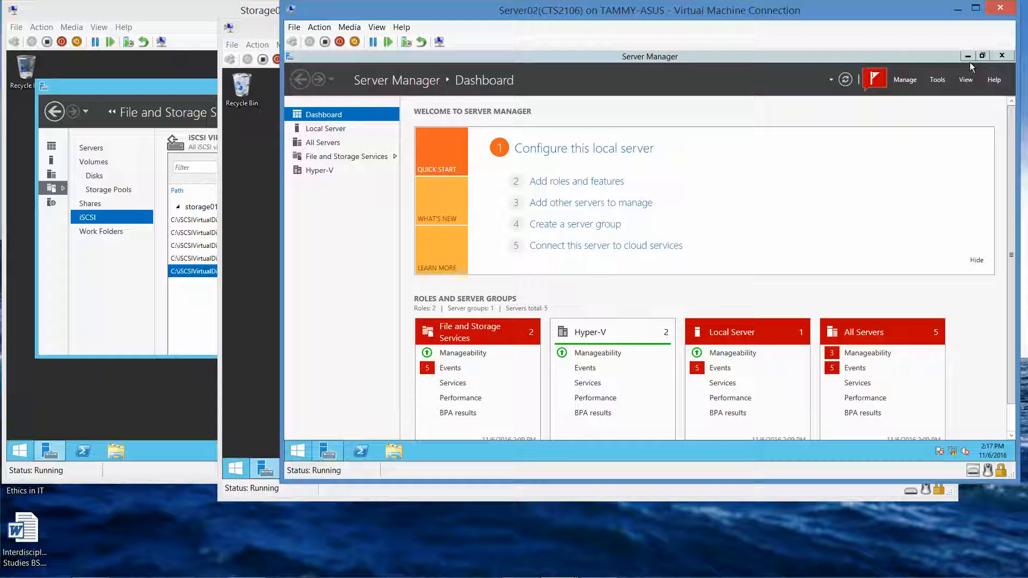
{"action": "mouse_move", "coordinate": [945, 71]}
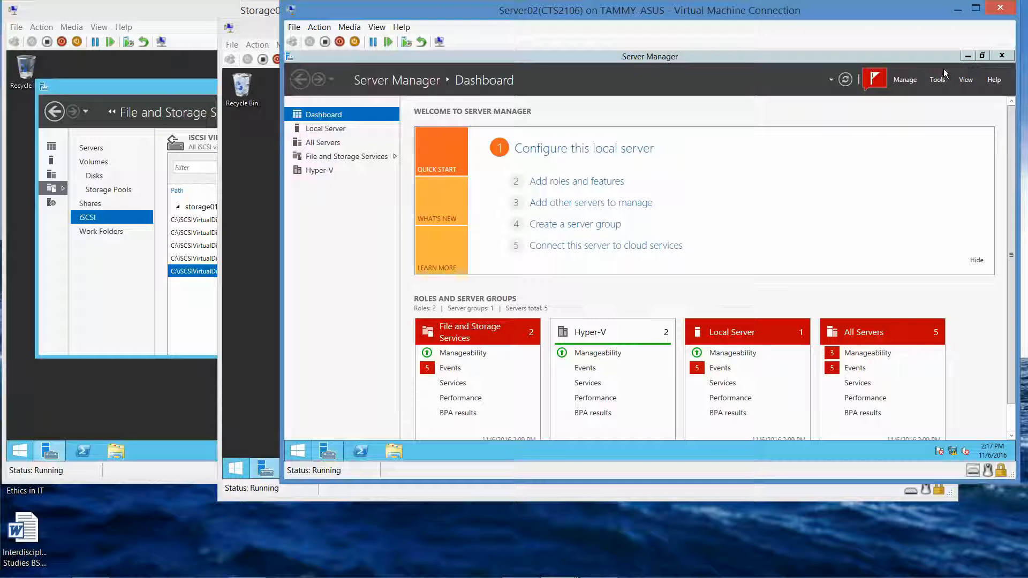
Launch iSCSI Initiator on Server02, select the connected storage01 target, and view Volumes and Devices
{"action": "left_click", "coordinate": [937, 80]}
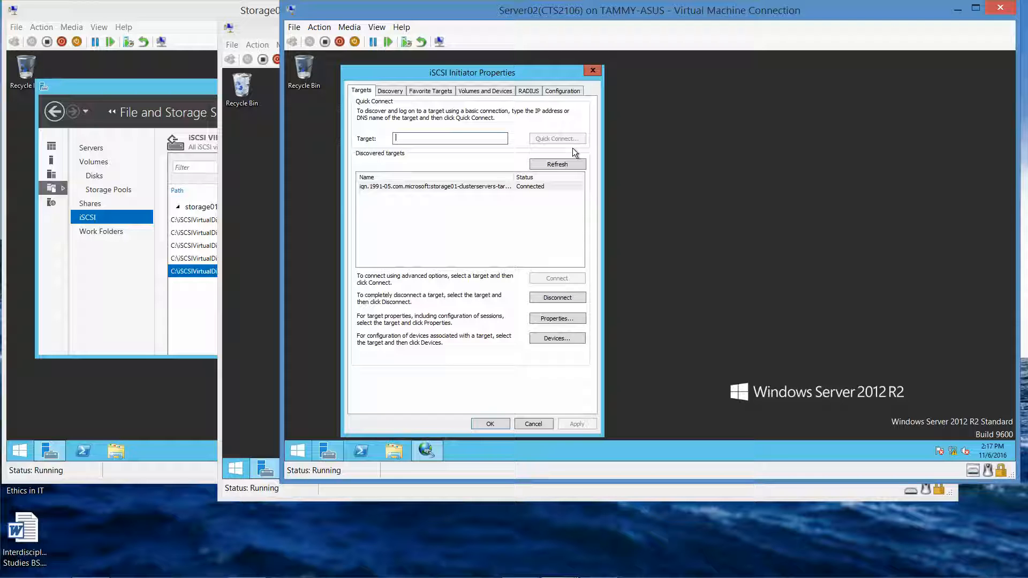
{"action": "mouse_move", "coordinate": [569, 152]}
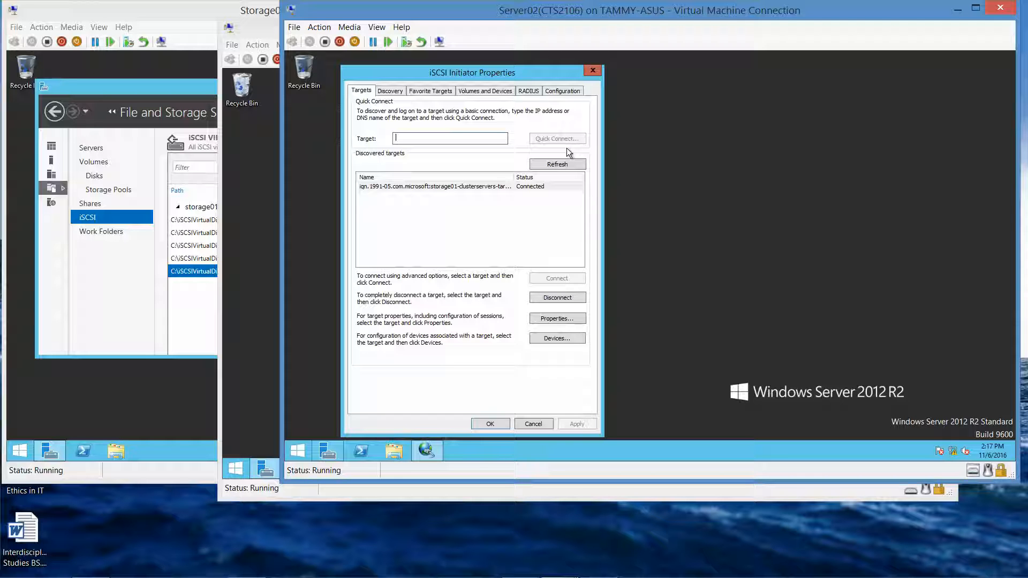
{"action": "left_click", "coordinate": [432, 187]}
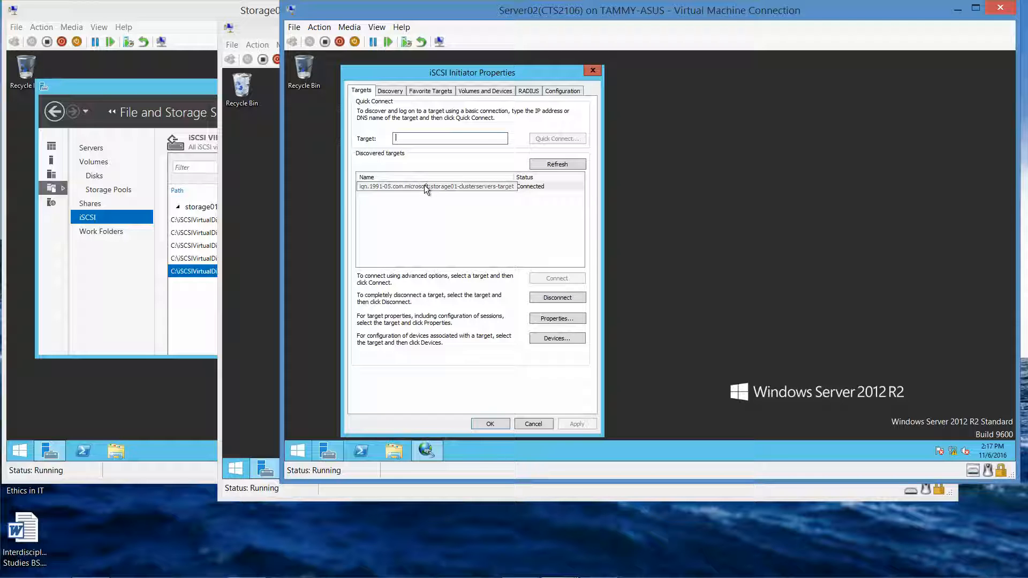
{"action": "left_click", "coordinate": [435, 186]}
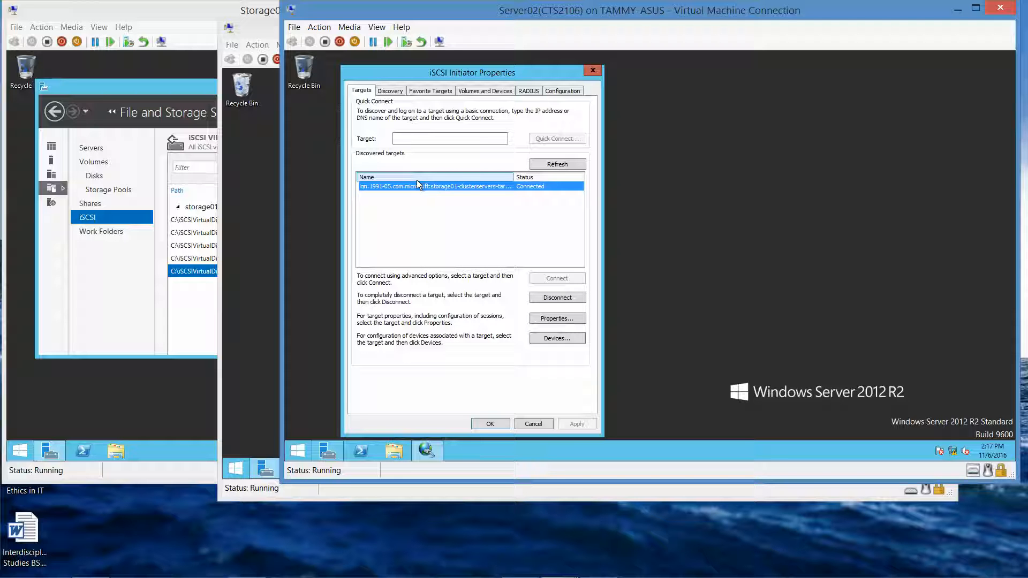
{"action": "left_click", "coordinate": [485, 89]}
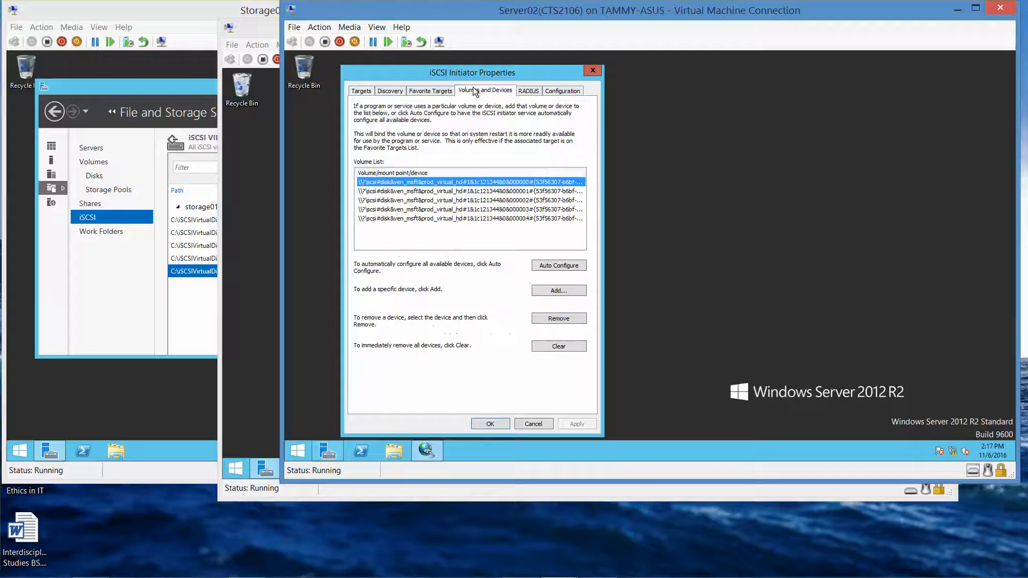
{"action": "mouse_move", "coordinate": [470, 100]}
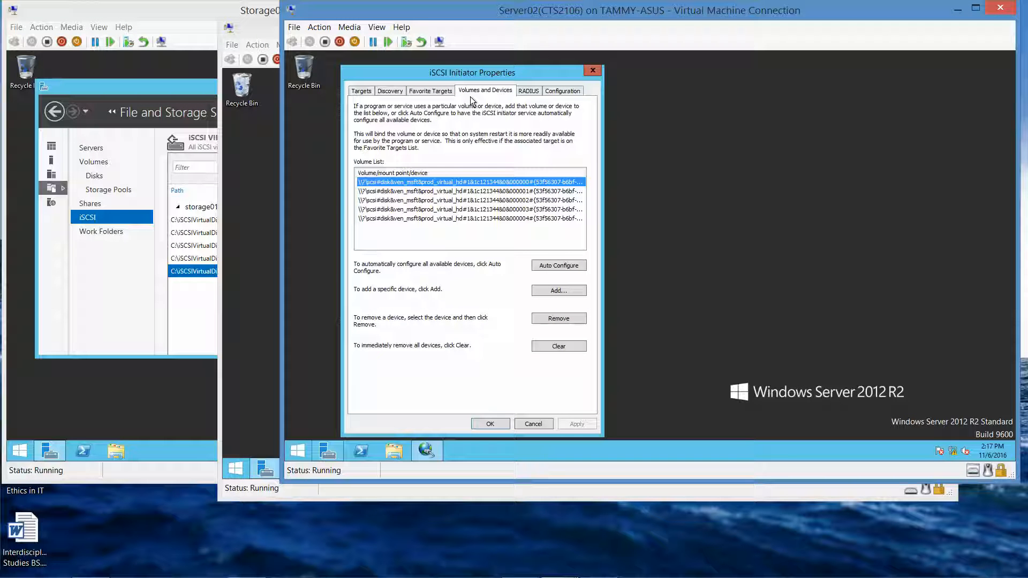
{"action": "mouse_move", "coordinate": [549, 342]}
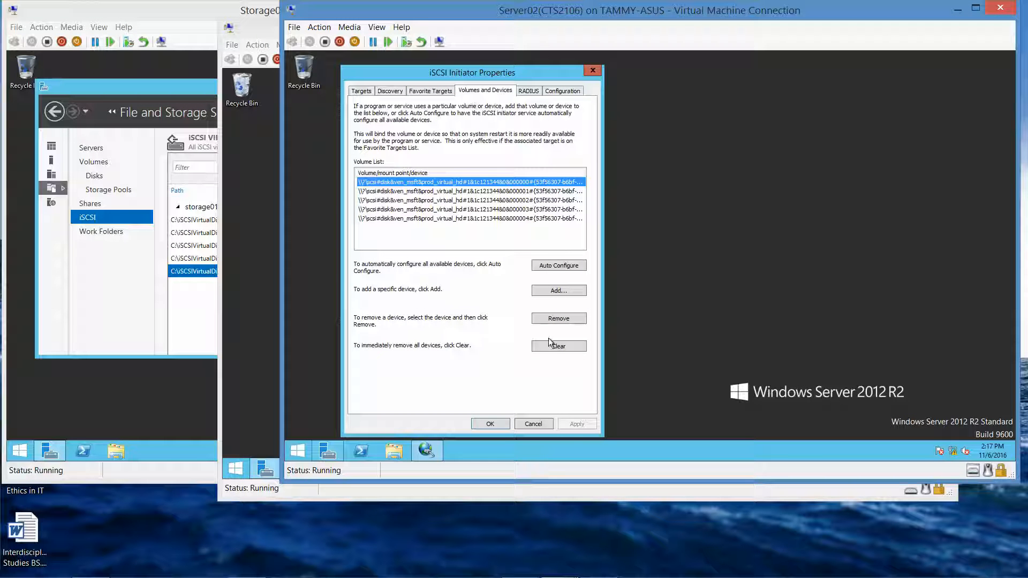
Clear all five bound storage01 volumes from Server02's volume list
{"action": "left_click", "coordinate": [558, 346]}
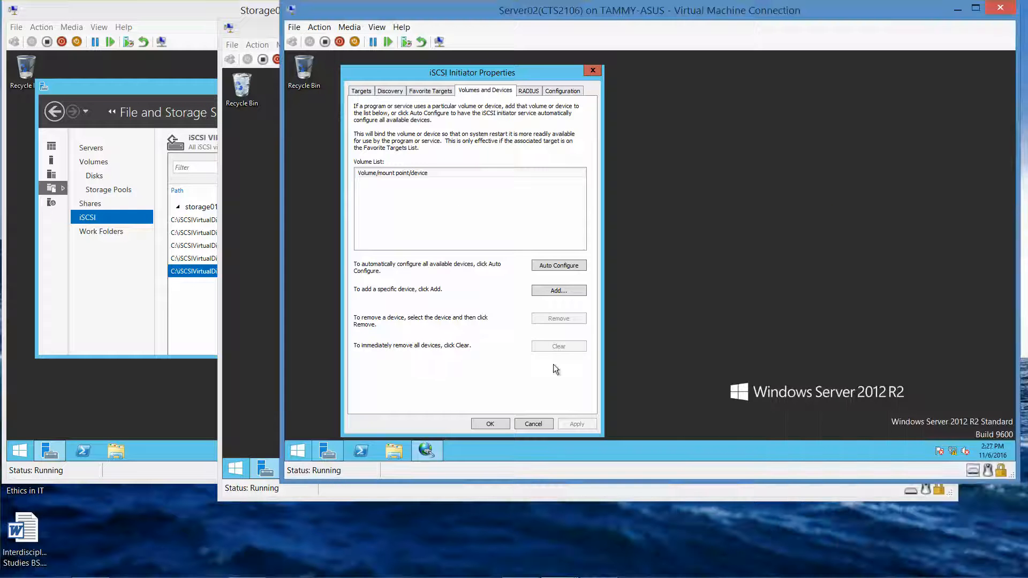
Remove the storage01 target portal from Server02's iSCSI discovery list
{"action": "left_click", "coordinate": [390, 90]}
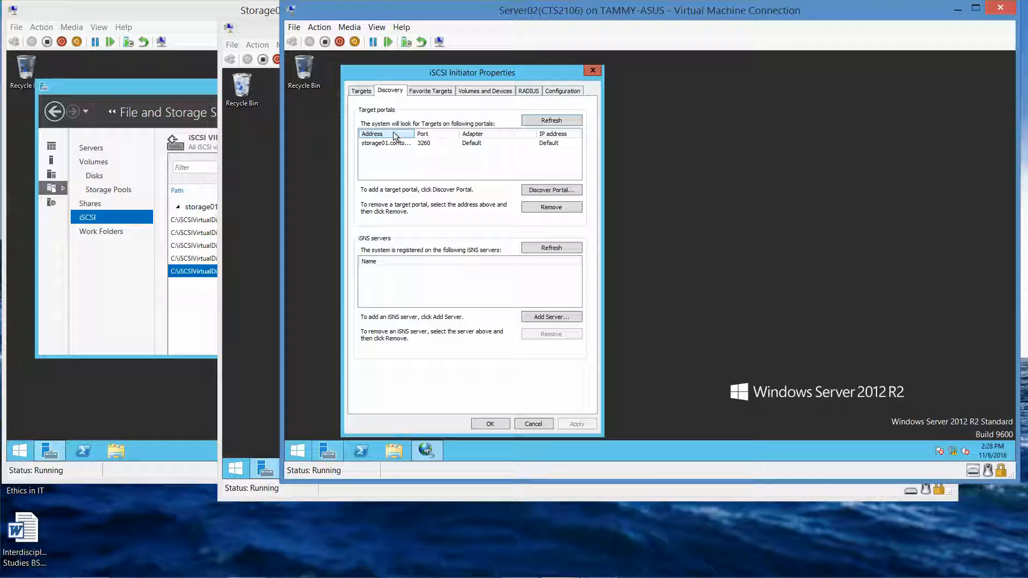
{"action": "left_click", "coordinate": [386, 143]}
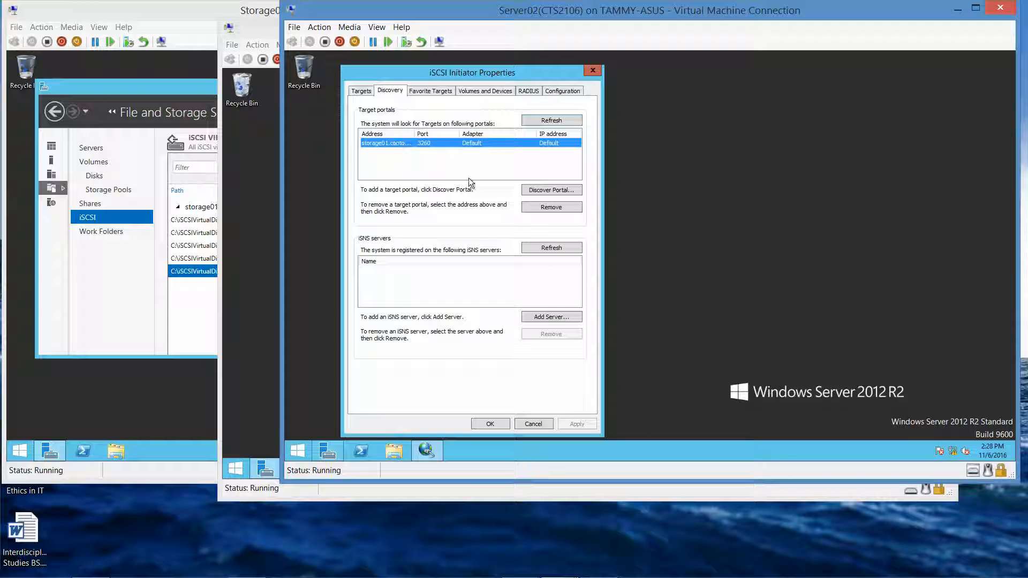
{"action": "mouse_move", "coordinate": [550, 207]}
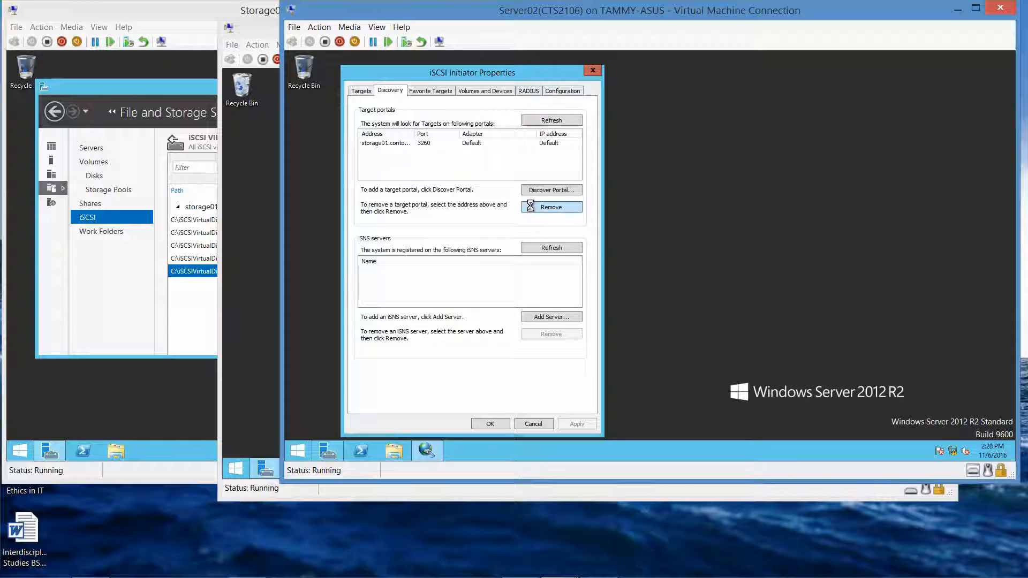
{"action": "left_click", "coordinate": [551, 207]}
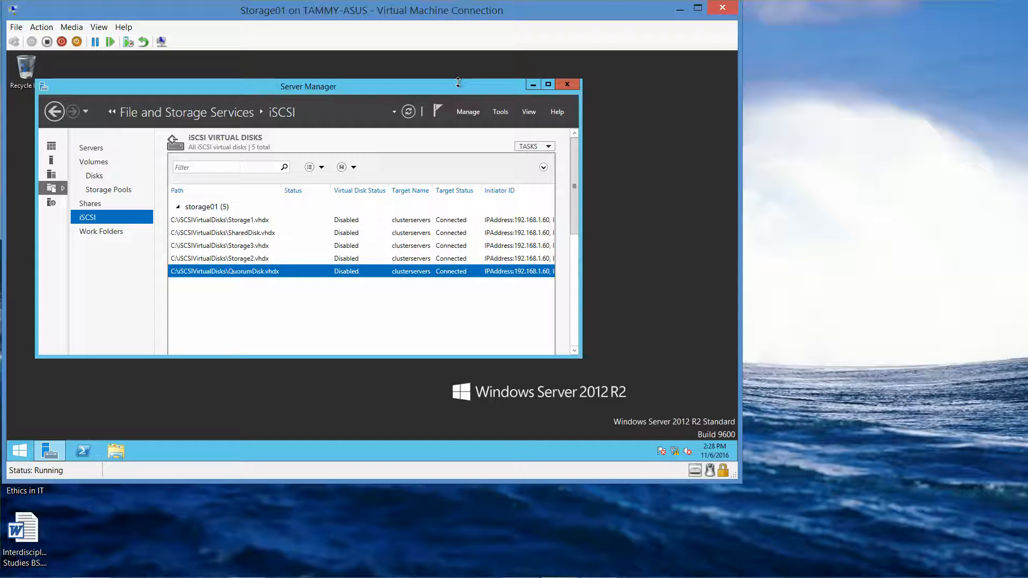
{"action": "mouse_move", "coordinate": [252, 223]}
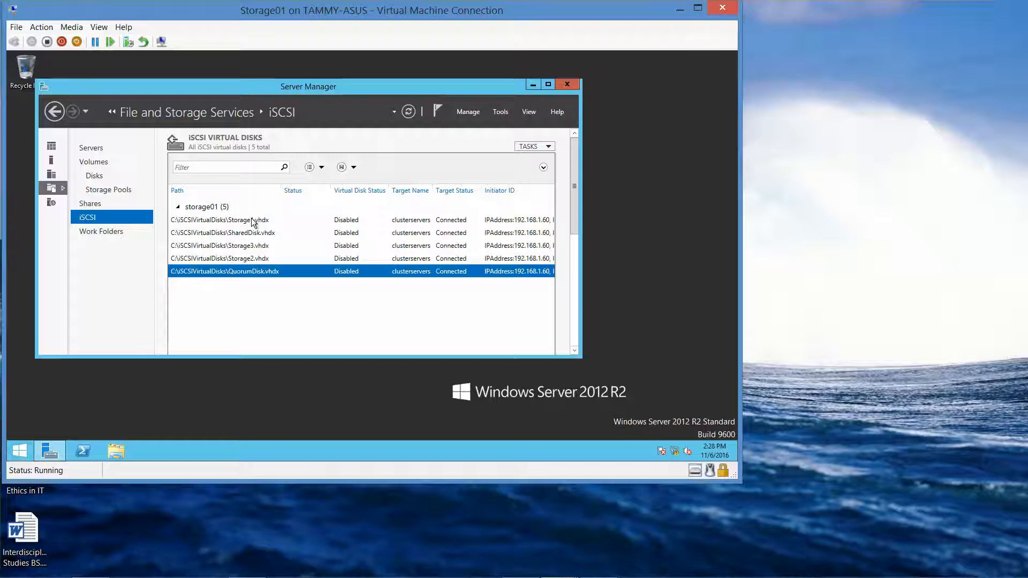
Remove all five iSCSI virtual disks from Storage01 and confirm the deletion
{"action": "right_click", "coordinate": [220, 220]}
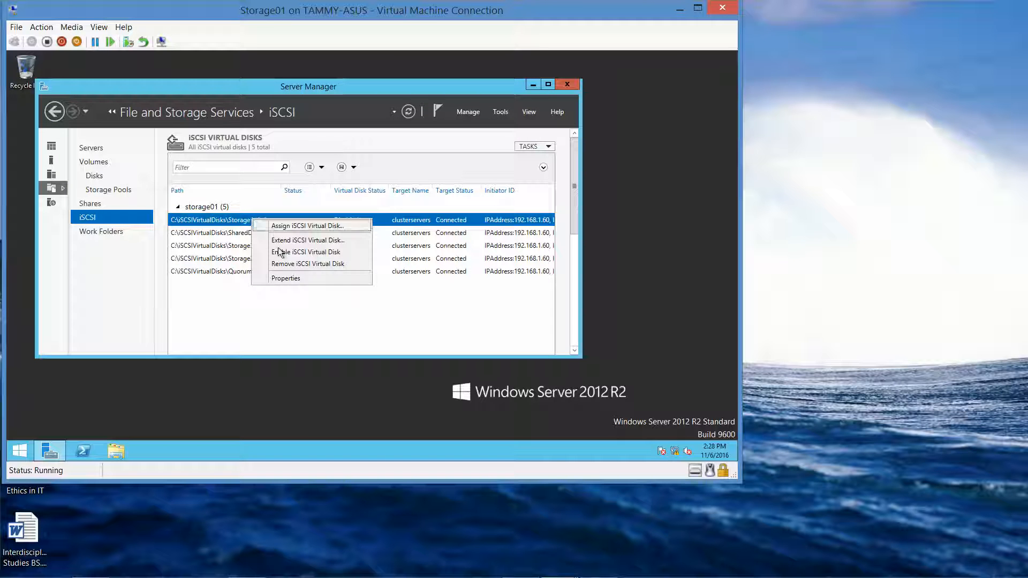
{"action": "mouse_move", "coordinate": [289, 264]}
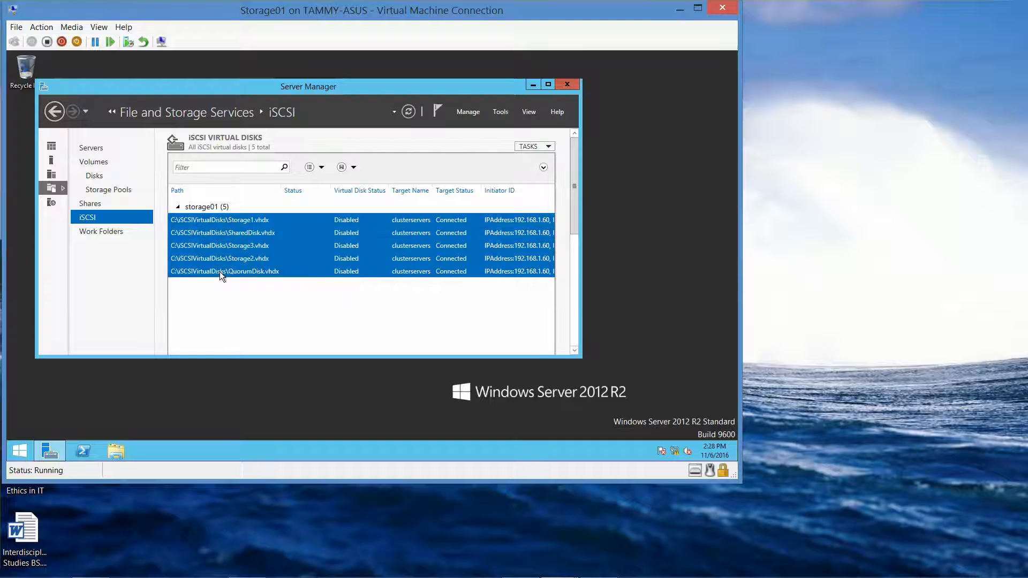
{"action": "right_click", "coordinate": [225, 271]}
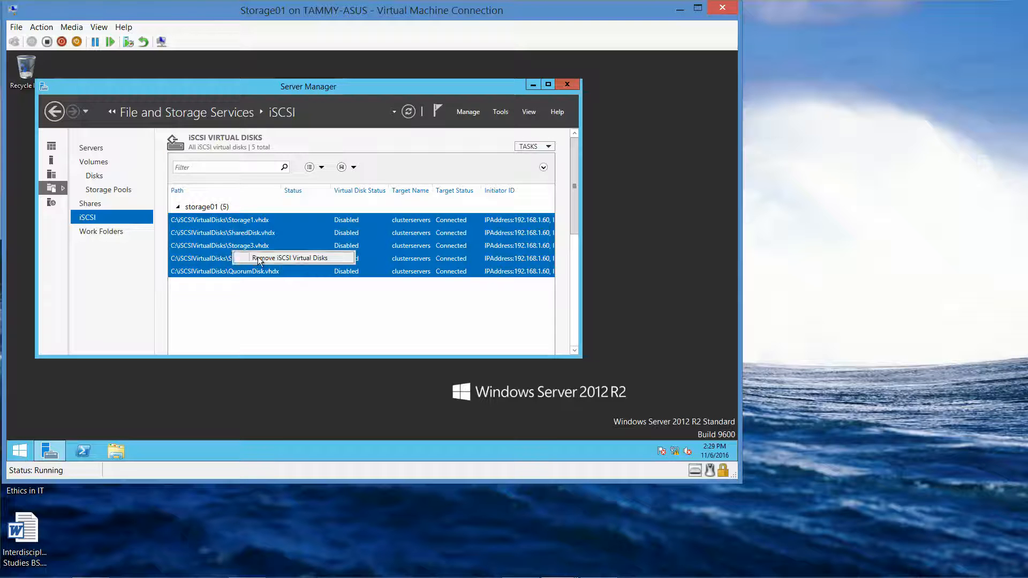
{"action": "left_click", "coordinate": [278, 257]}
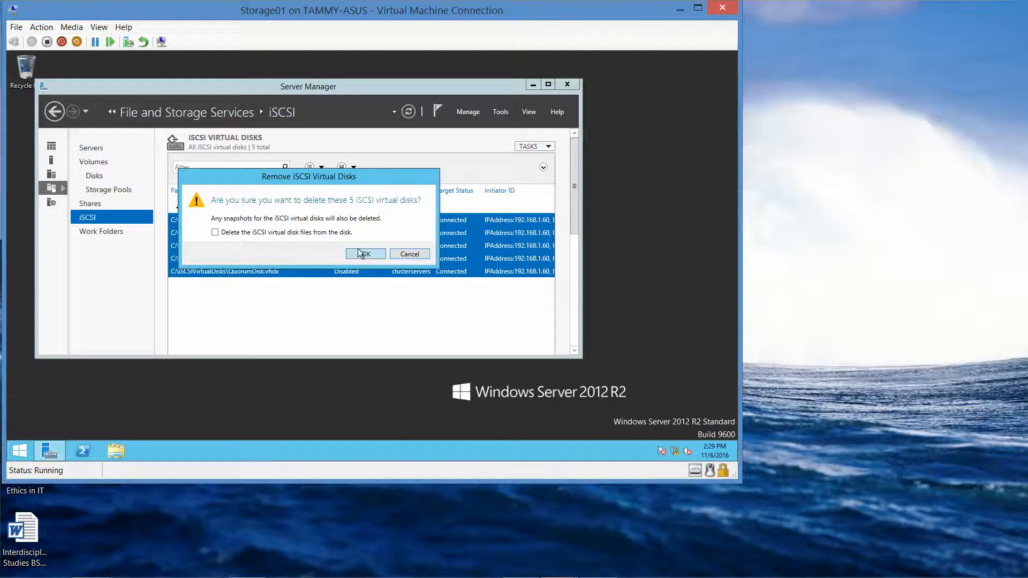
{"action": "left_click", "coordinate": [364, 253]}
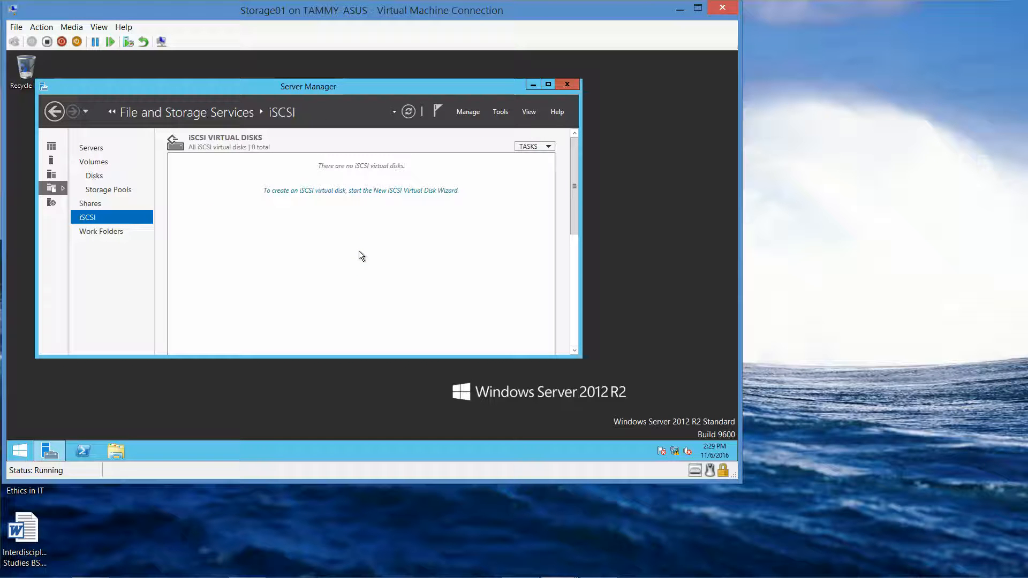
{"action": "mouse_move", "coordinate": [358, 264]}
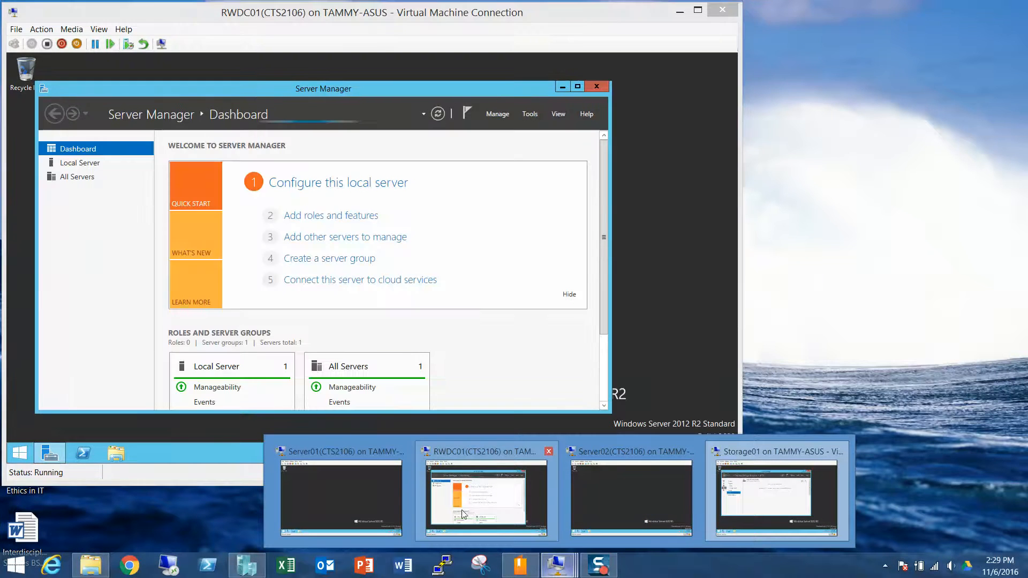
Switch to the Server01 VM and show Server Manager's administrative Tools list
{"action": "left_click", "coordinate": [341, 498]}
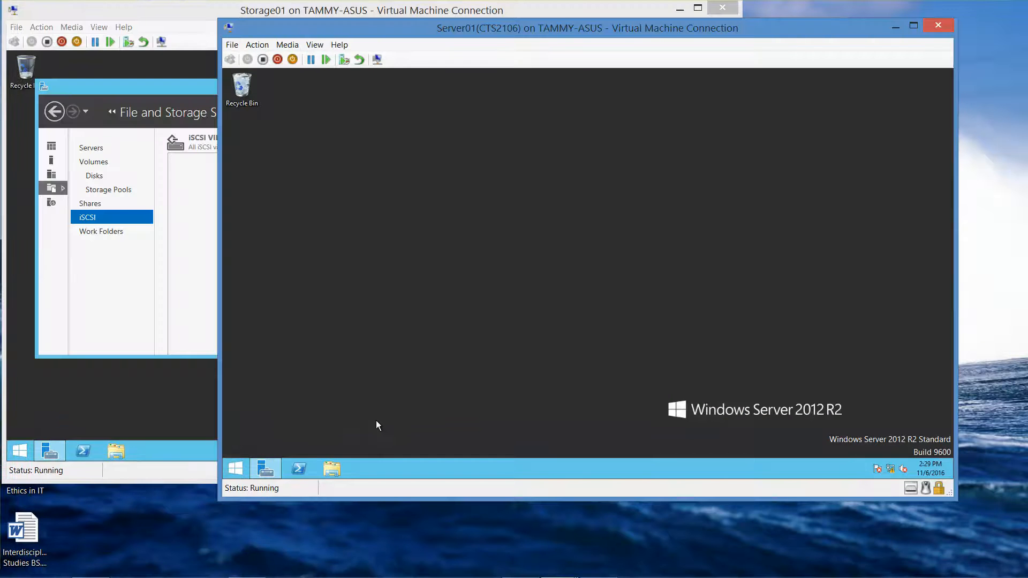
{"action": "left_click", "coordinate": [265, 468]}
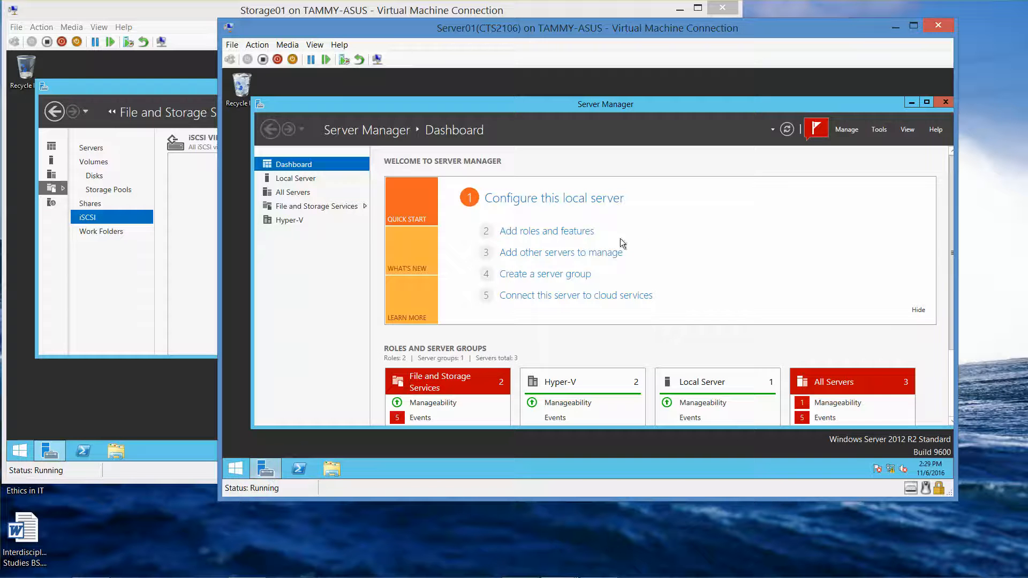
{"action": "left_click", "coordinate": [878, 129]}
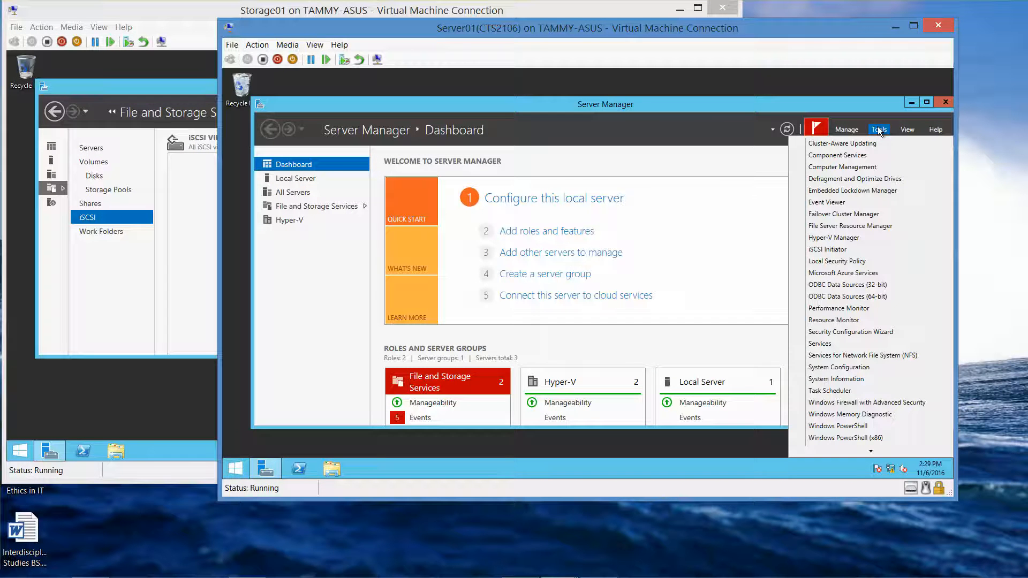
{"action": "mouse_move", "coordinate": [845, 167]}
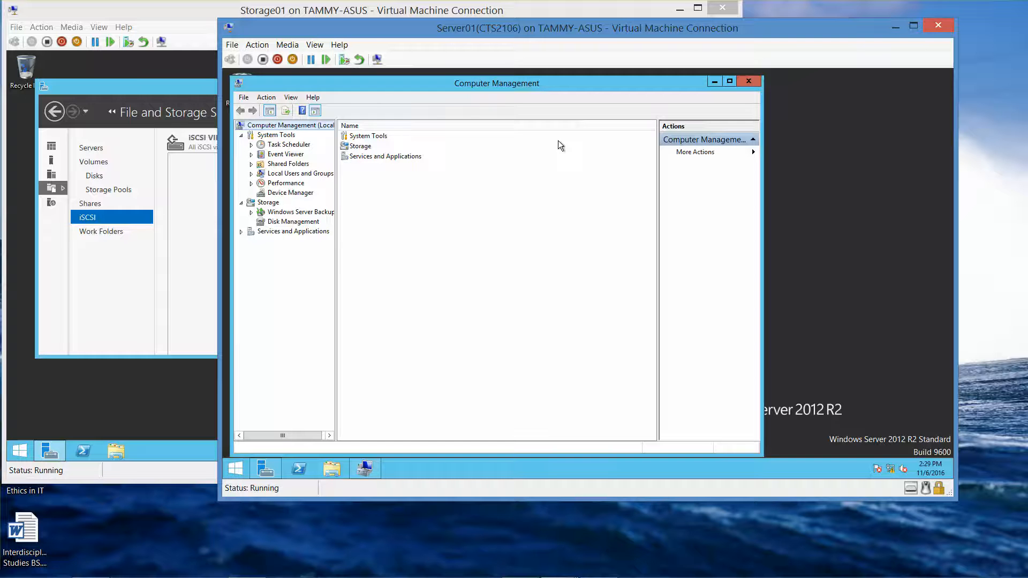
{"action": "mouse_move", "coordinate": [288, 208]}
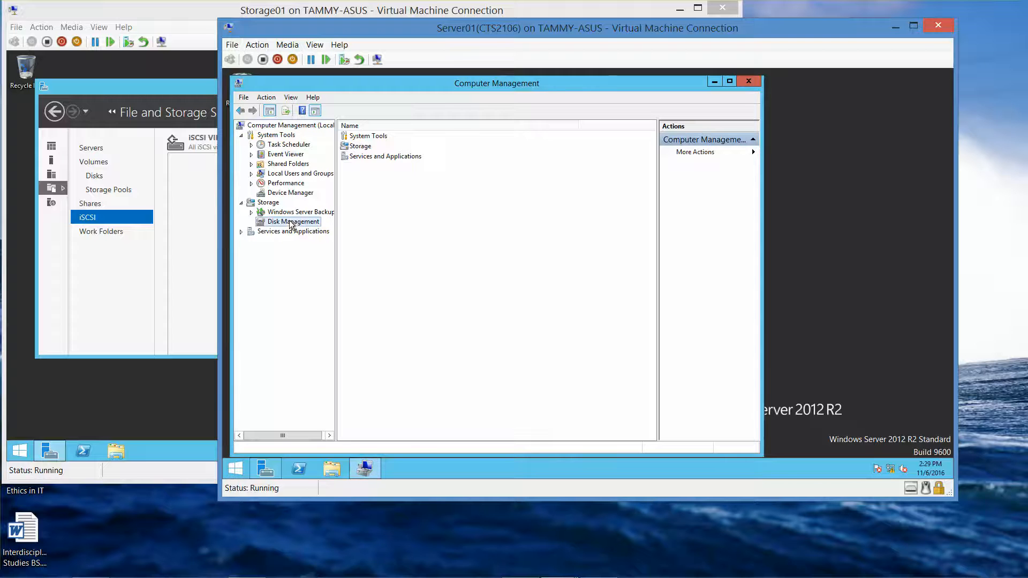
View Server01's Disk Management showing only Disk 0 and the DVD drive, then close Computer Management
{"action": "left_click", "coordinate": [293, 222]}
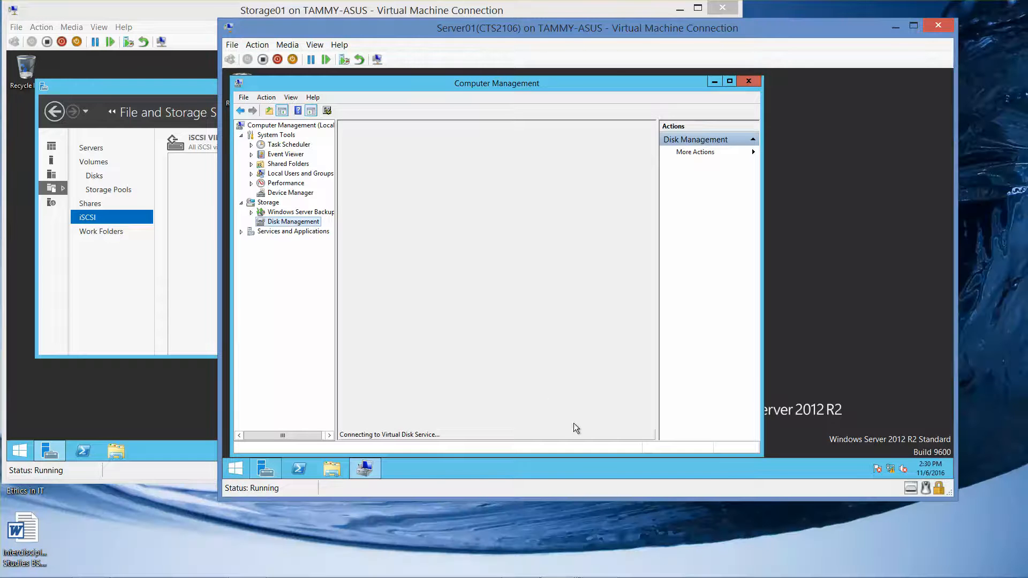
{"action": "mouse_move", "coordinate": [291, 226]}
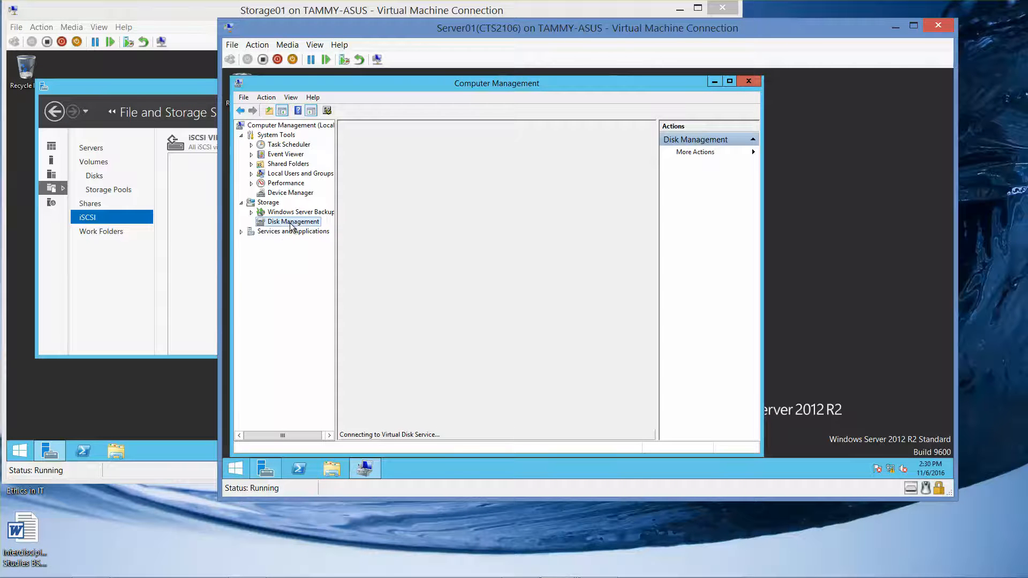
{"action": "mouse_move", "coordinate": [448, 433]}
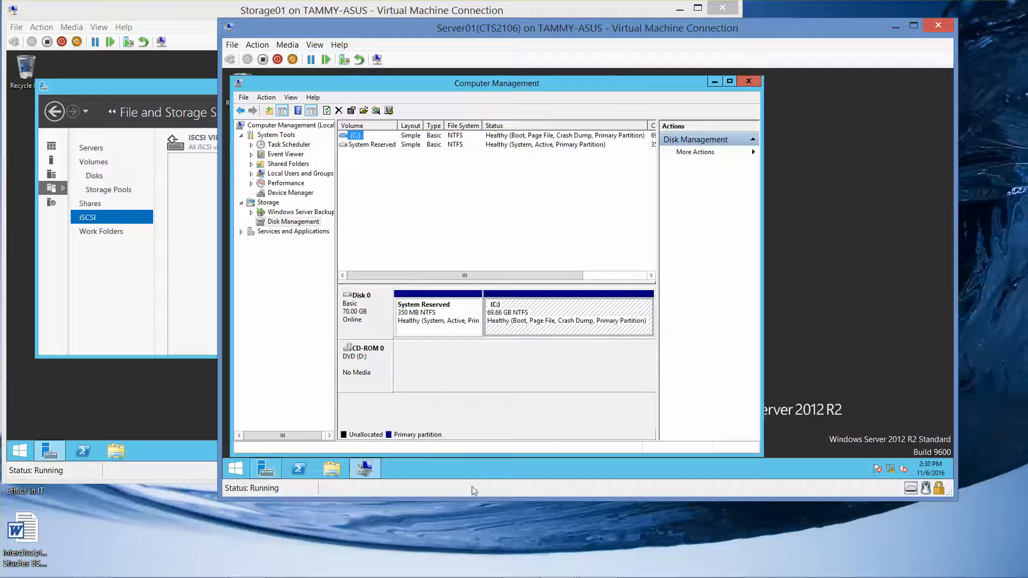
{"action": "mouse_move", "coordinate": [373, 320]}
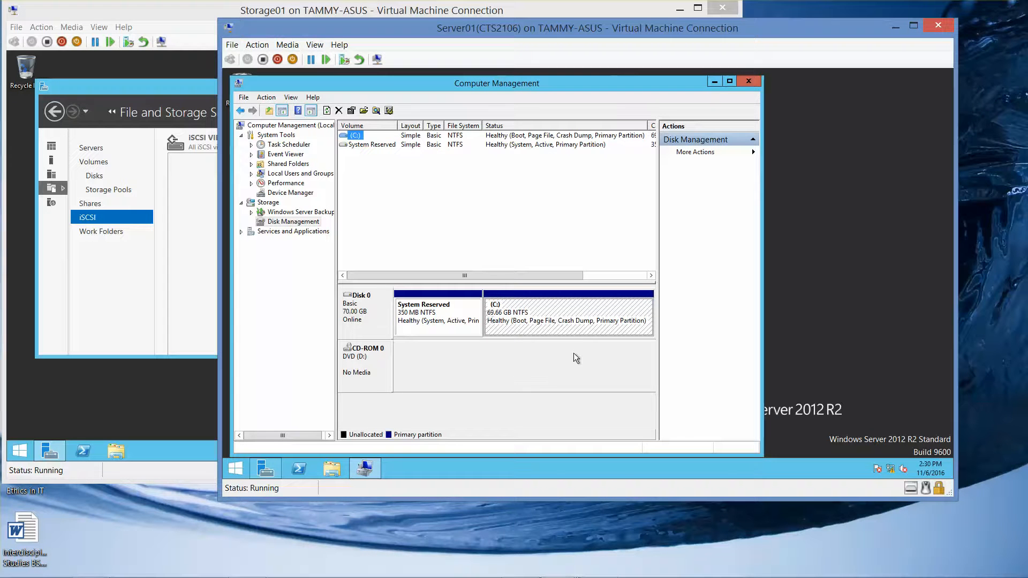
{"action": "mouse_move", "coordinate": [556, 323]}
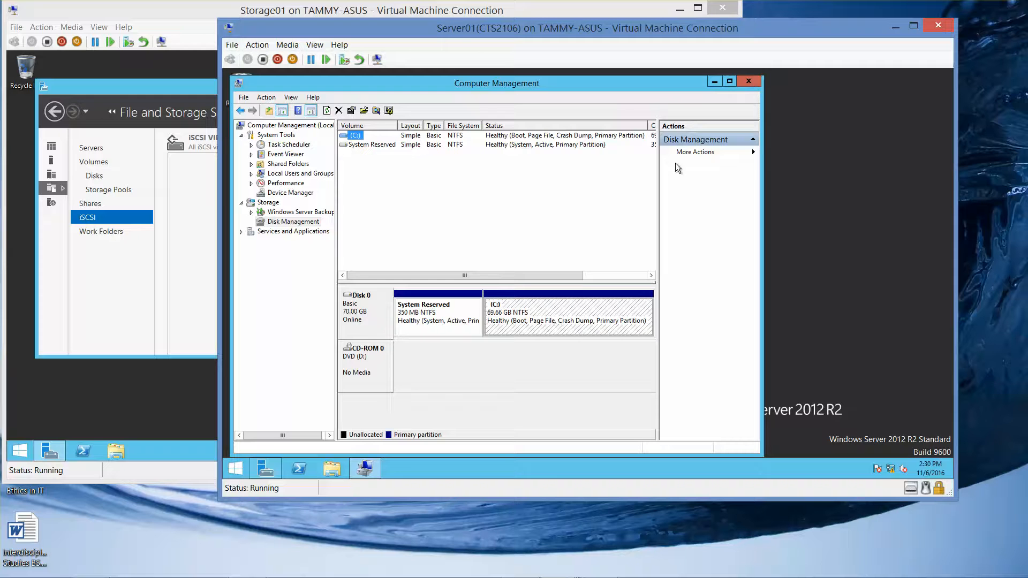
{"action": "left_click", "coordinate": [748, 80]}
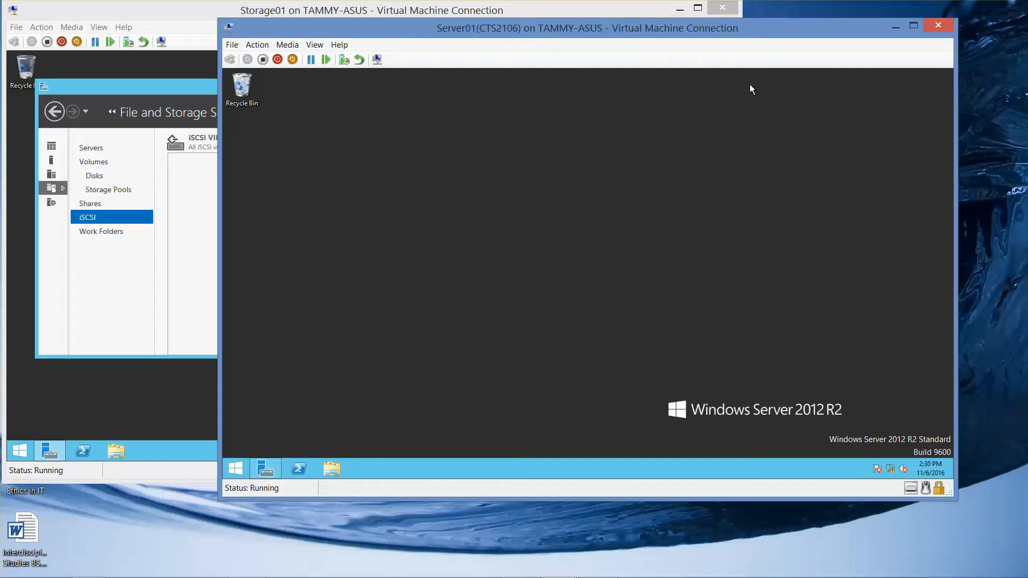
{"action": "mouse_move", "coordinate": [504, 449]}
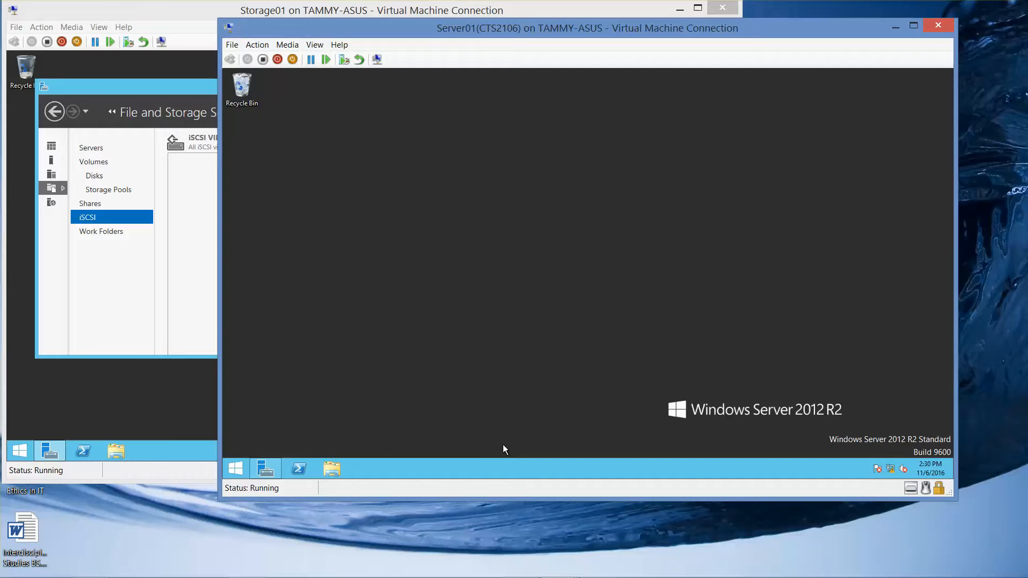